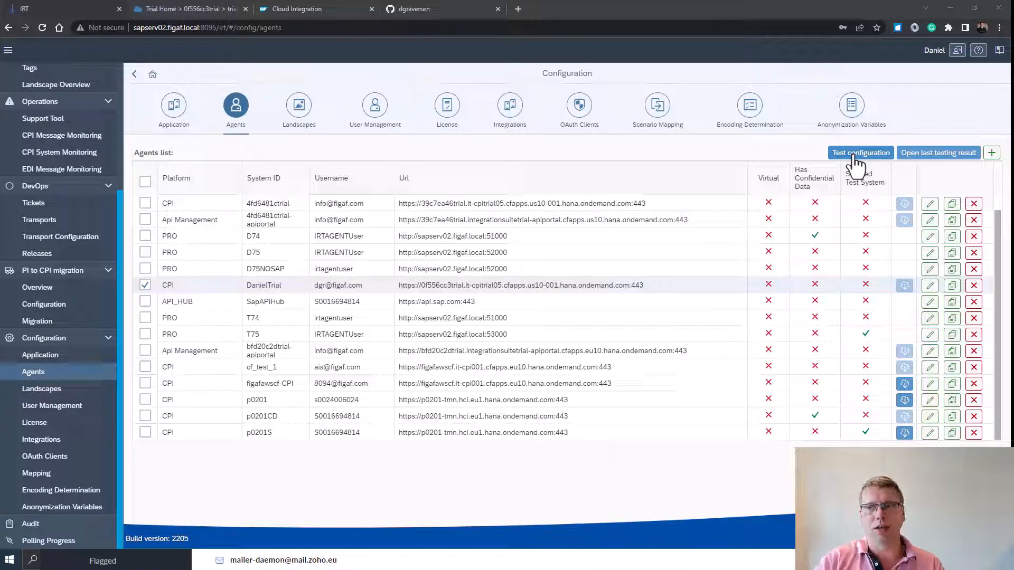
Run the DanielTrial agent's connection test, confirming Web API and Public API access, then close the results.
left_click(861, 152)
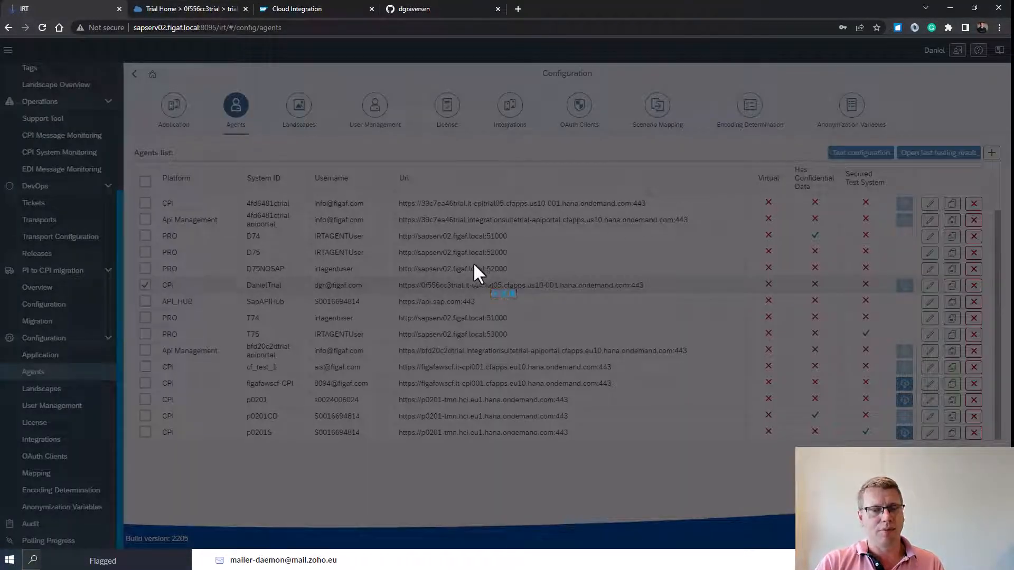
left_click(859, 153)
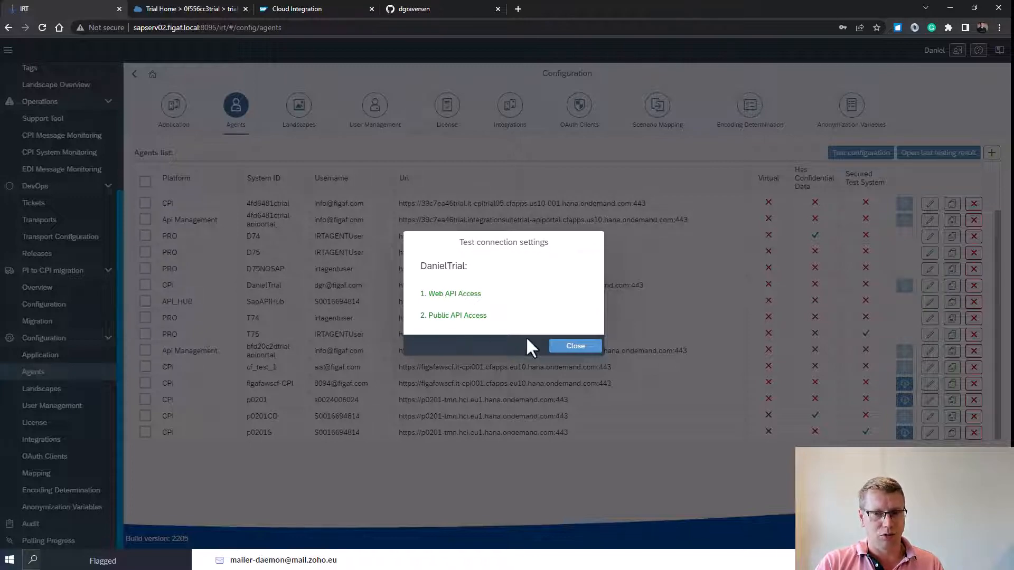
left_click(574, 345)
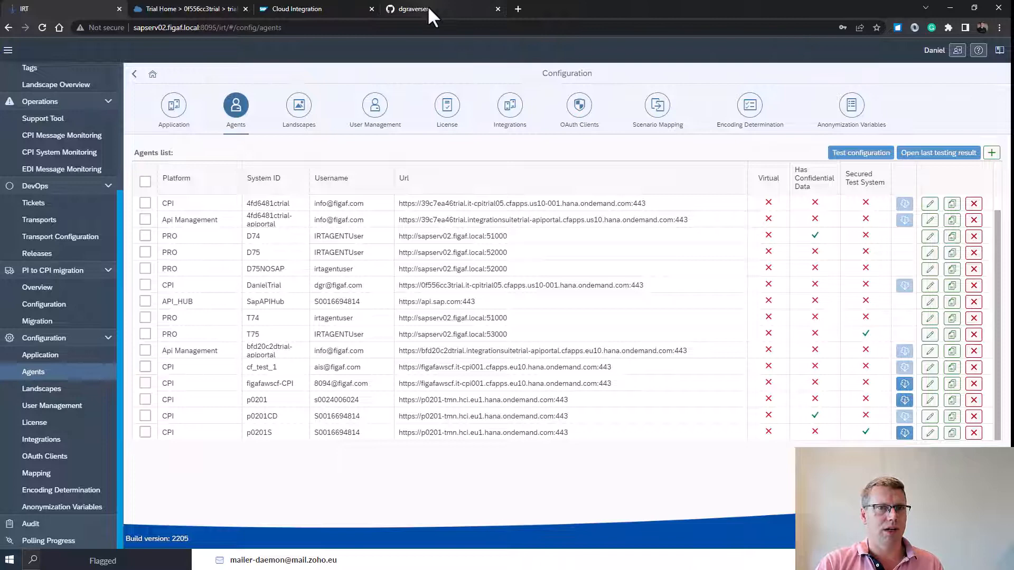
Create a private GitHub repository named danieltrial and select its HTTPS clone URL.
left_click(410, 8)
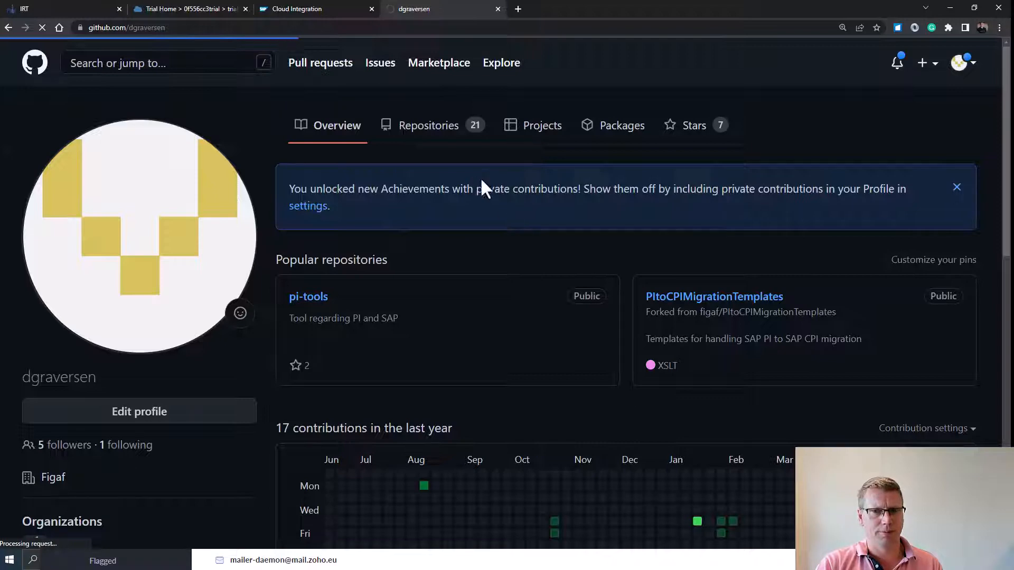
left_click(429, 125)
type("danieltrial")
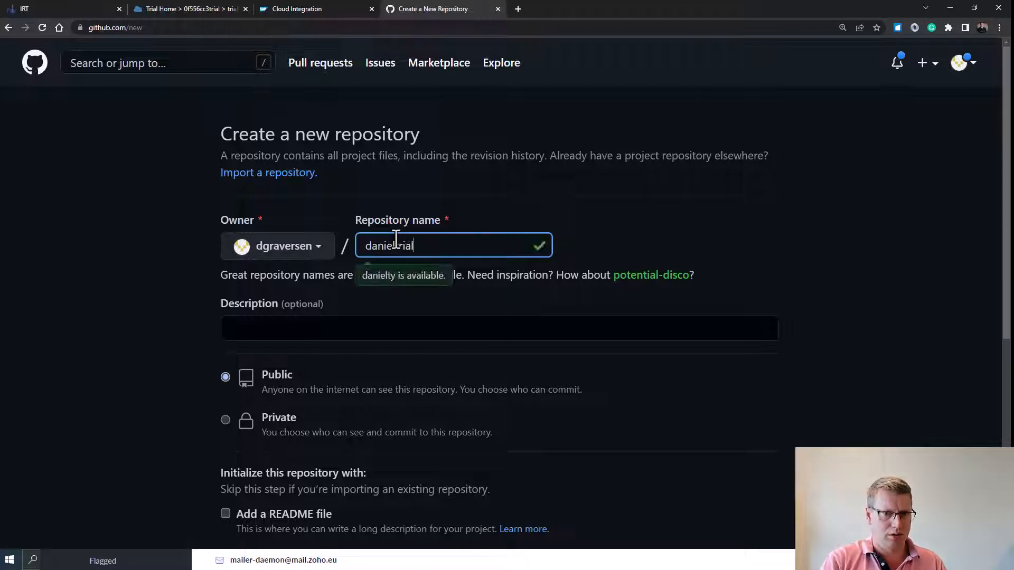
left_click(225, 418)
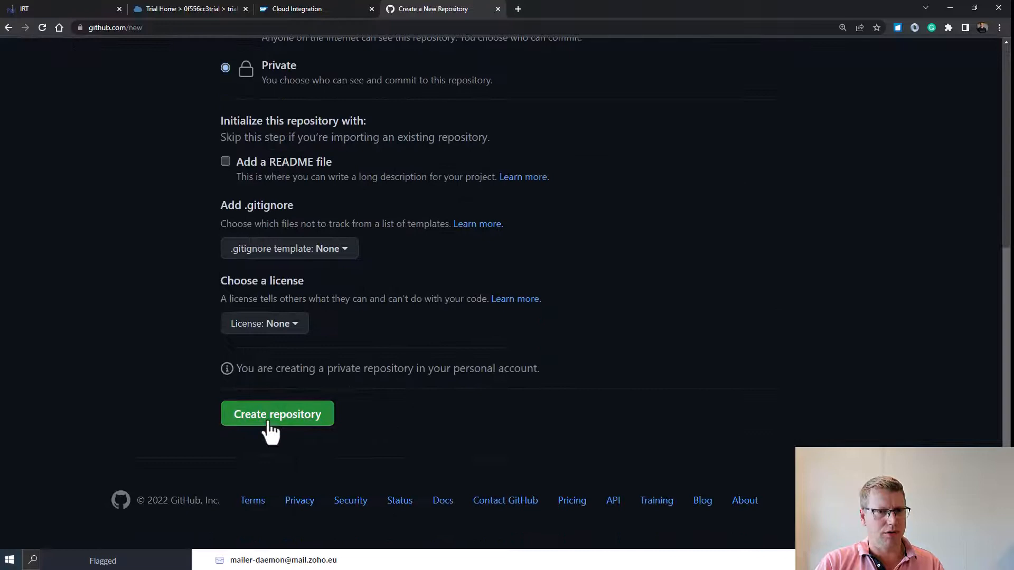
left_click(276, 414)
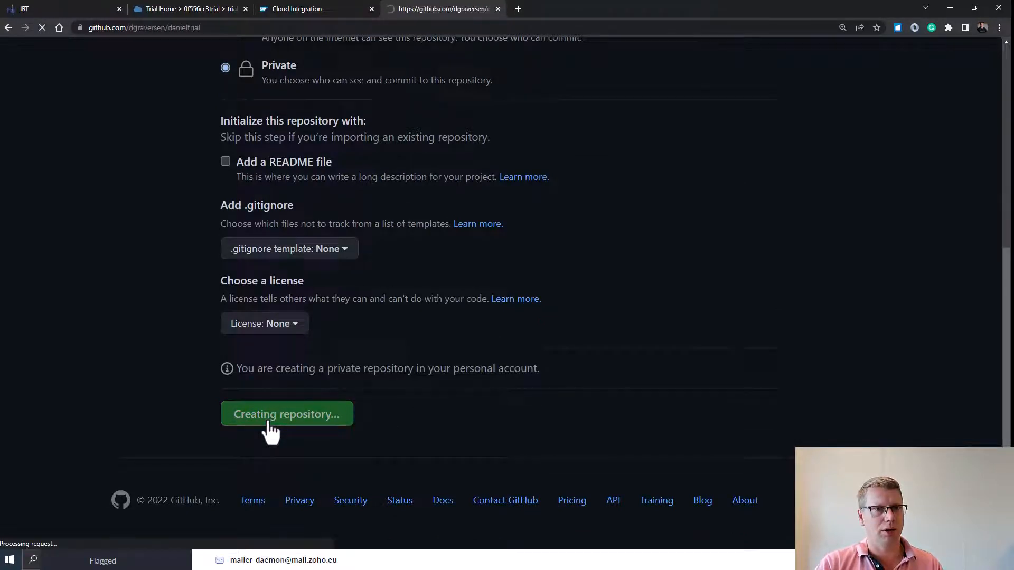
left_click(286, 414)
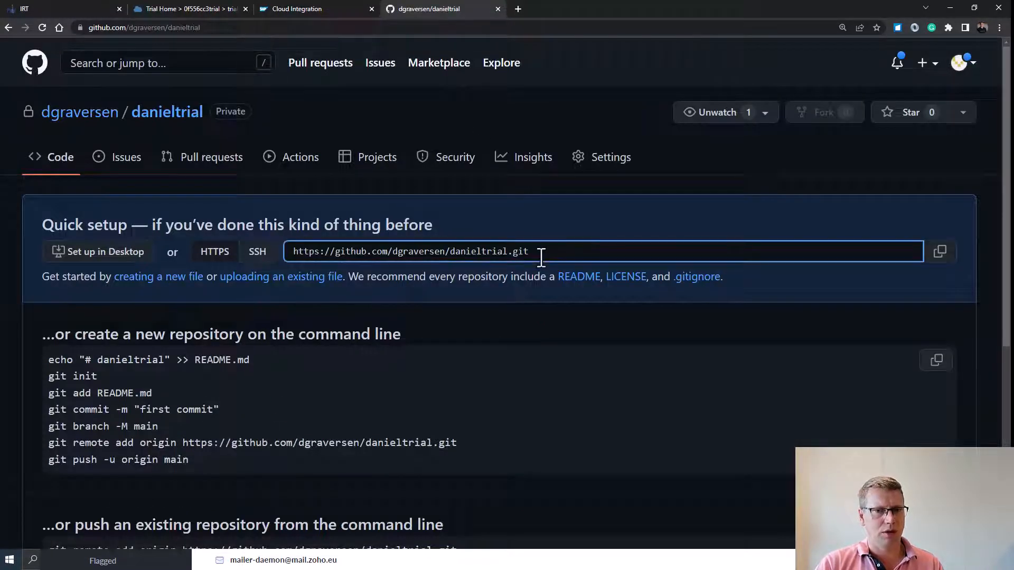
triple_click(410, 251)
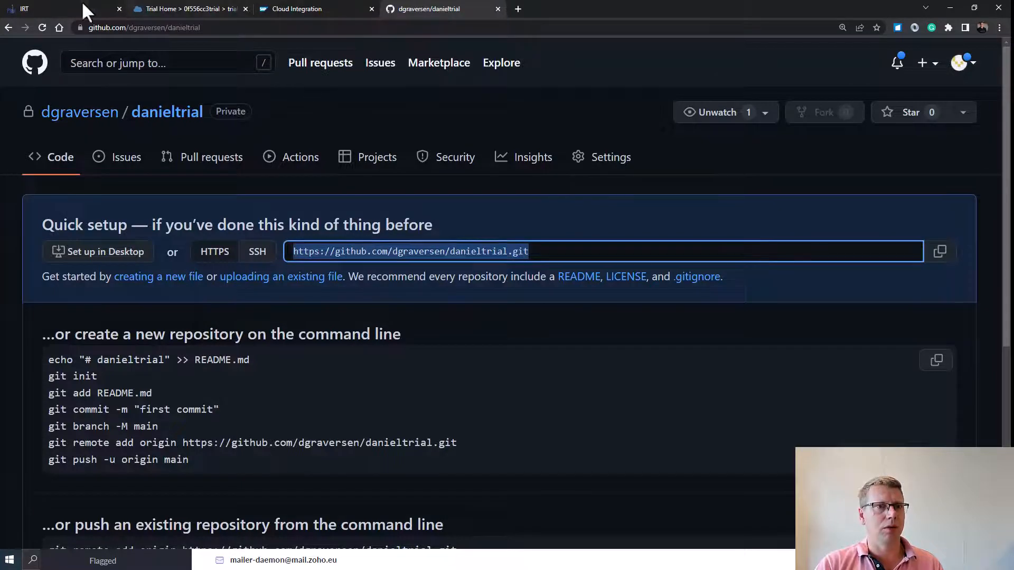
left_click(24, 8)
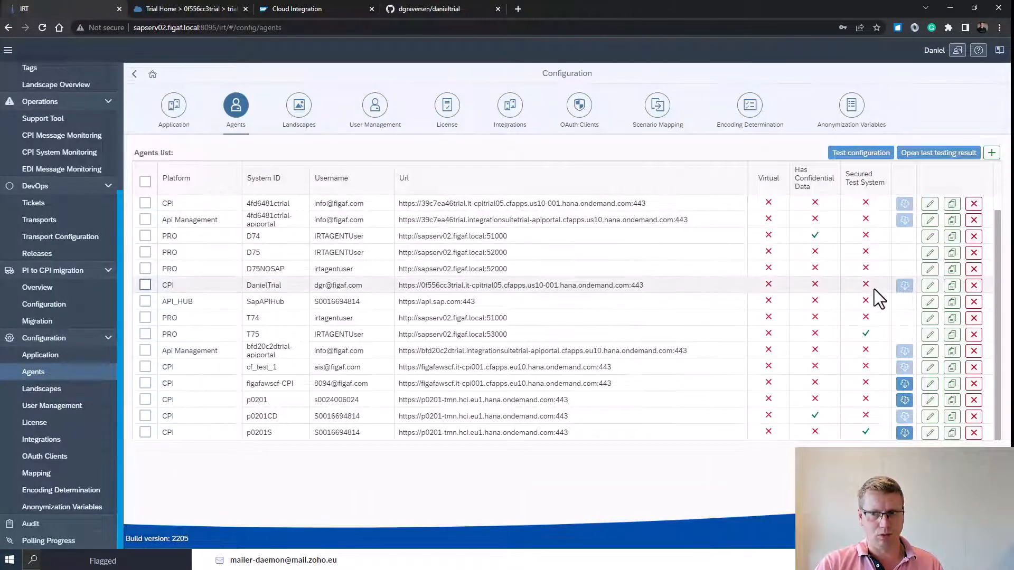
left_click(930, 285)
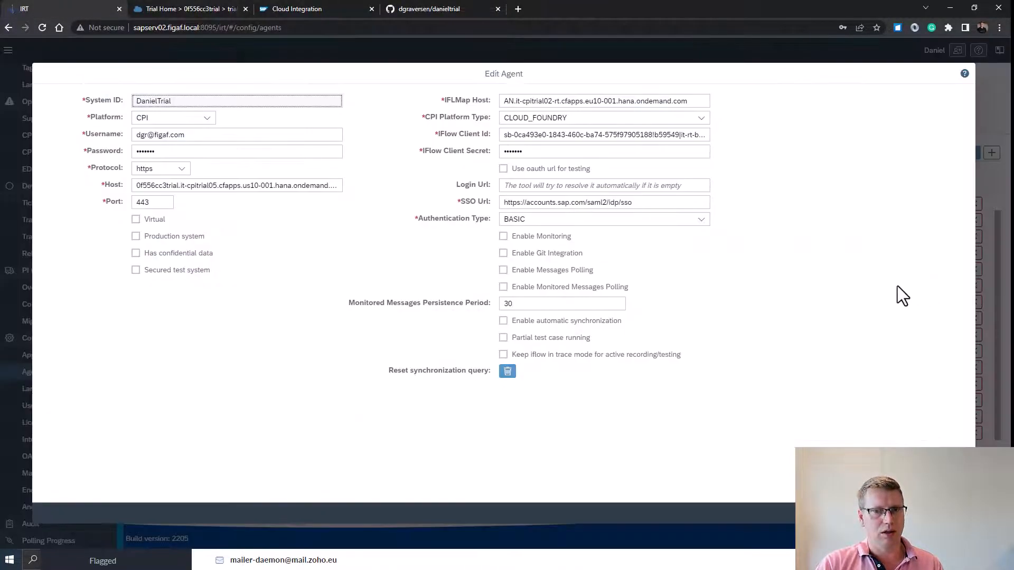
left_click(504, 252)
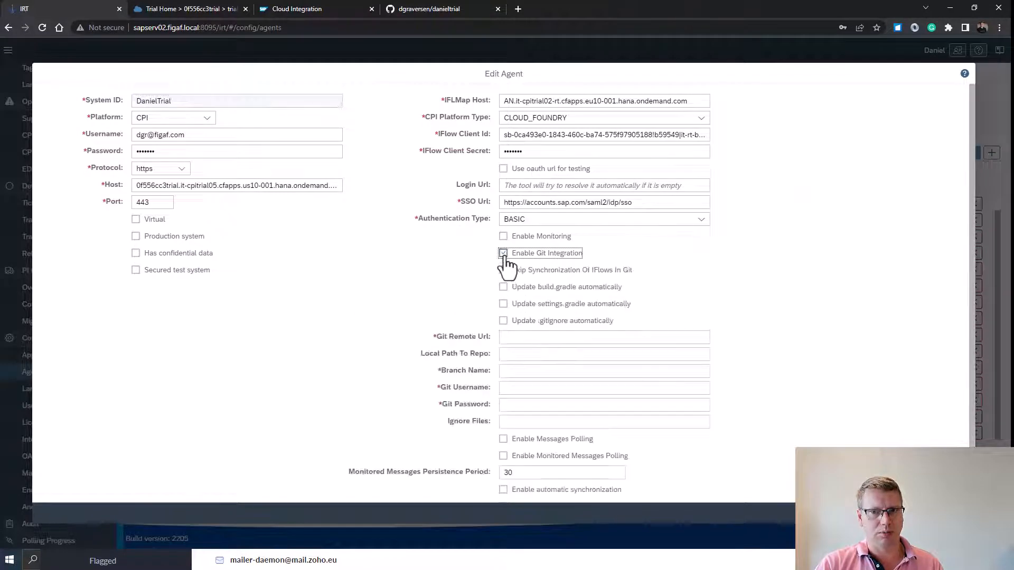
type("https://github.com/dgraversen/danieltrial.git")
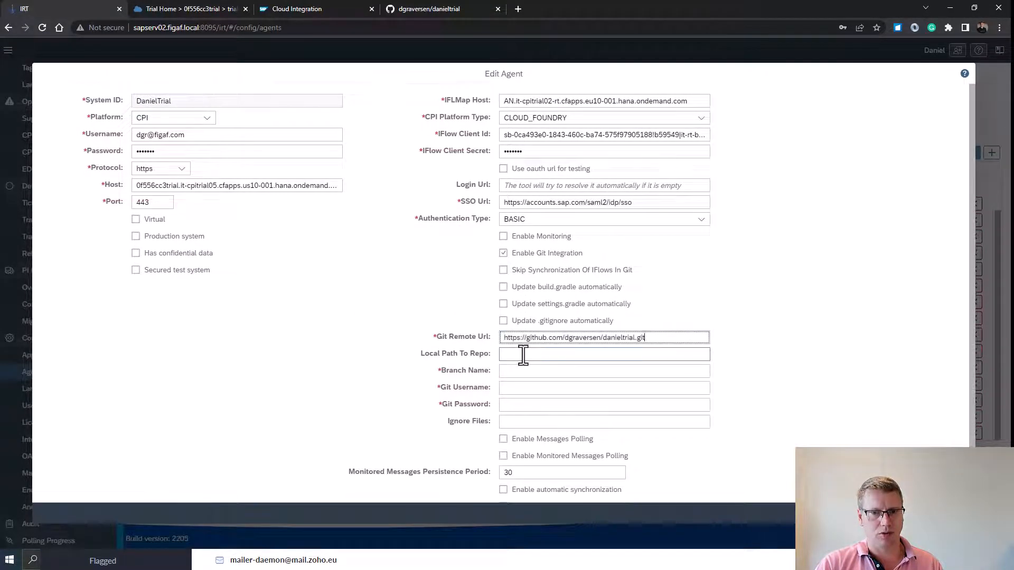
left_click(603, 354)
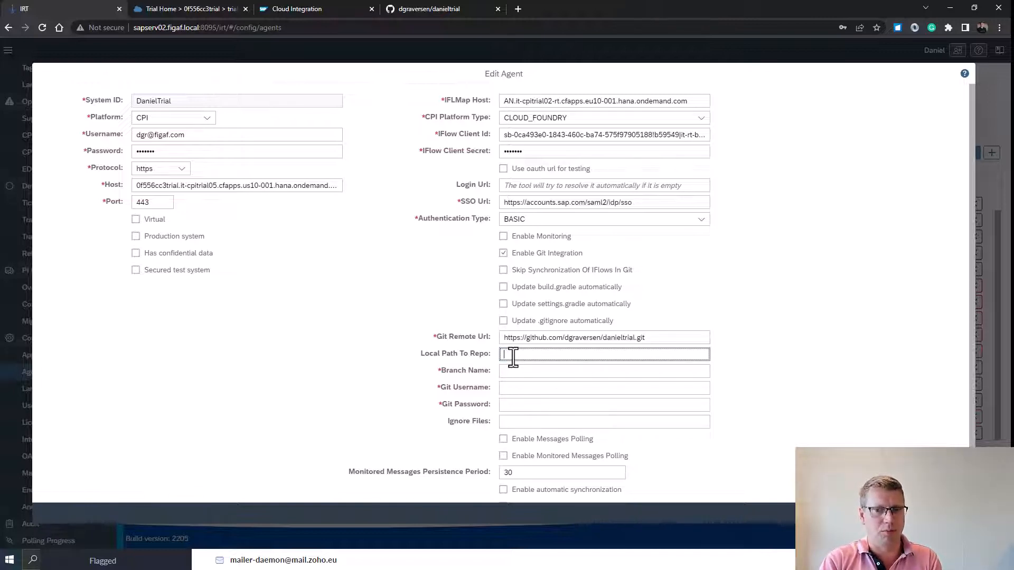
left_click(604, 371)
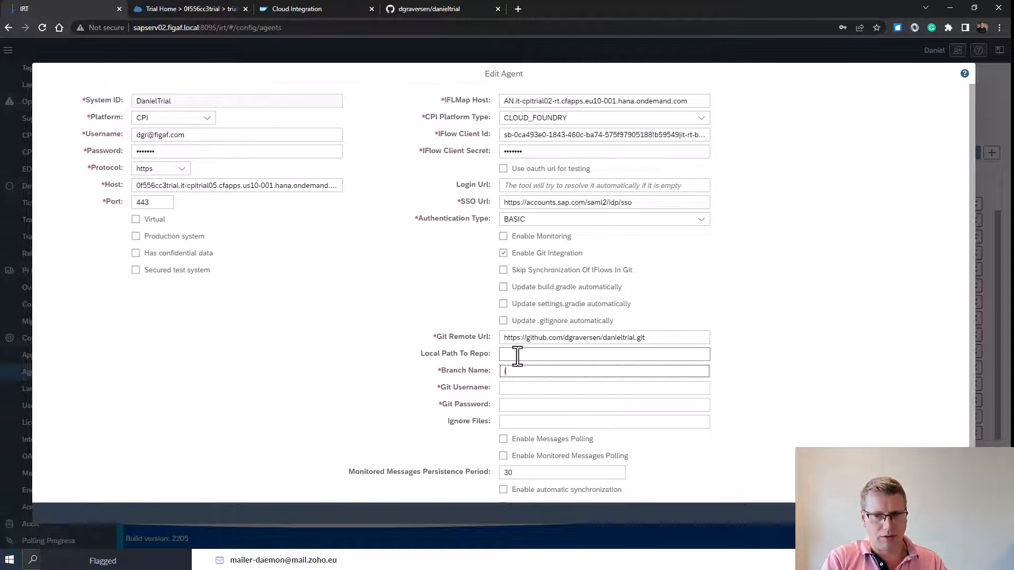
type("irt-")
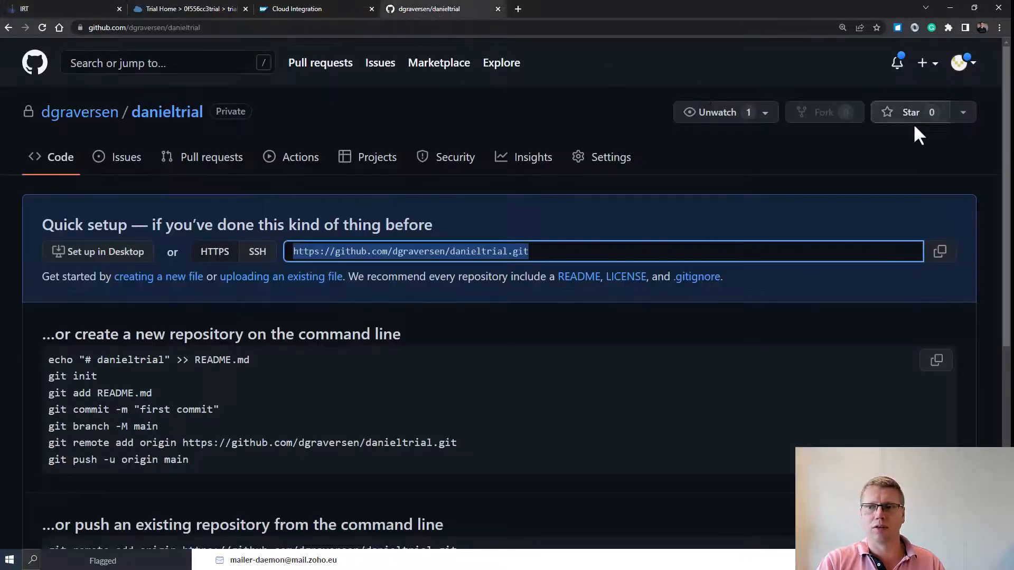
Generate a GitHub personal access token noted danieltrial with a chosen expiration.
left_click(962, 62)
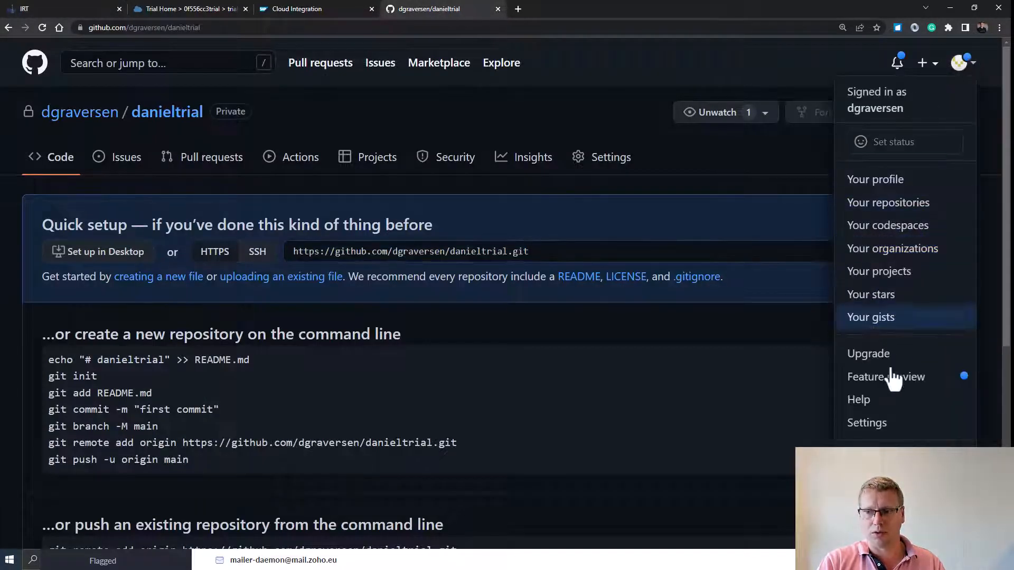
mouse_move(867, 422)
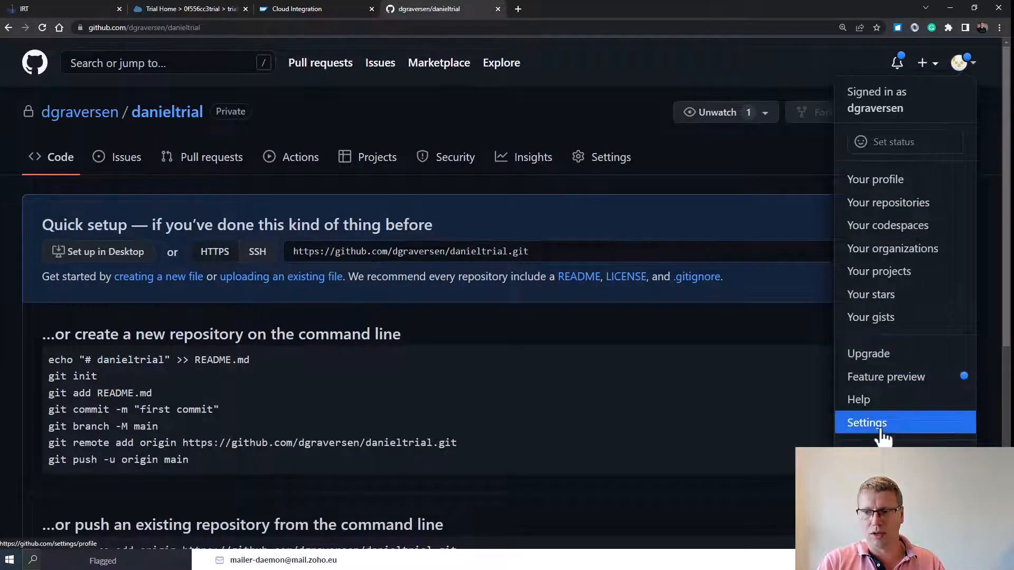
left_click(867, 422)
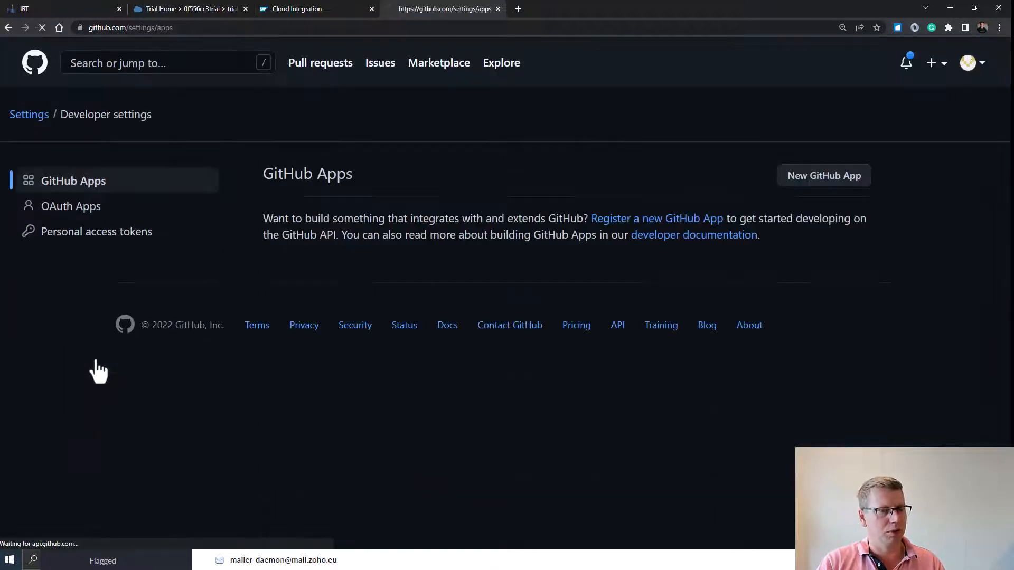
left_click(98, 231)
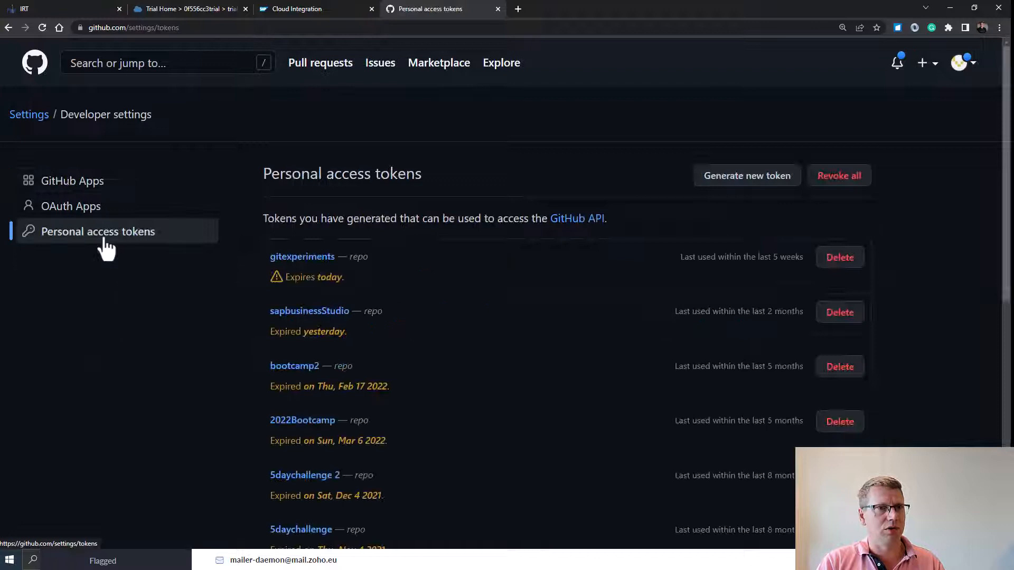
left_click(746, 175)
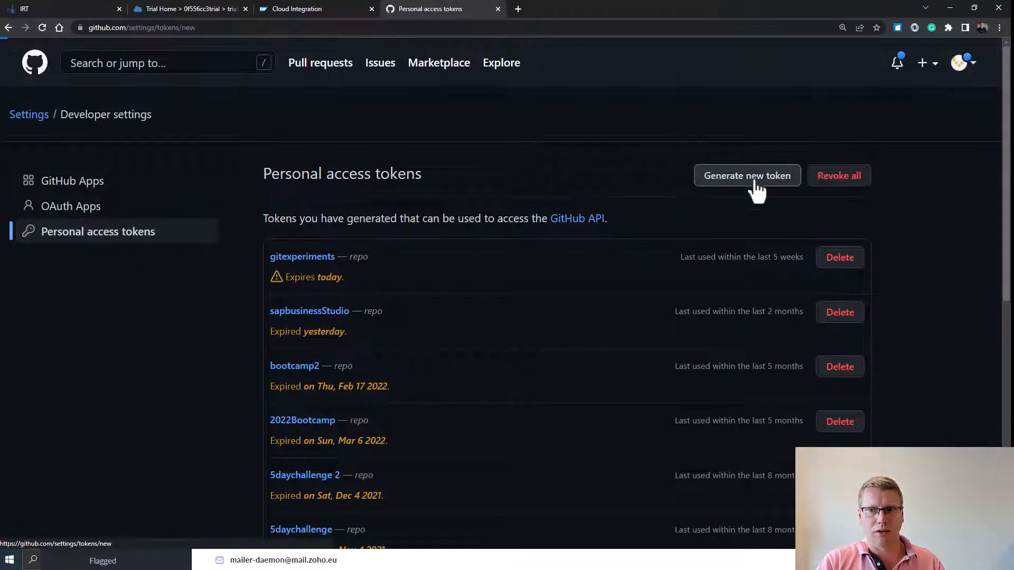
left_click(747, 176)
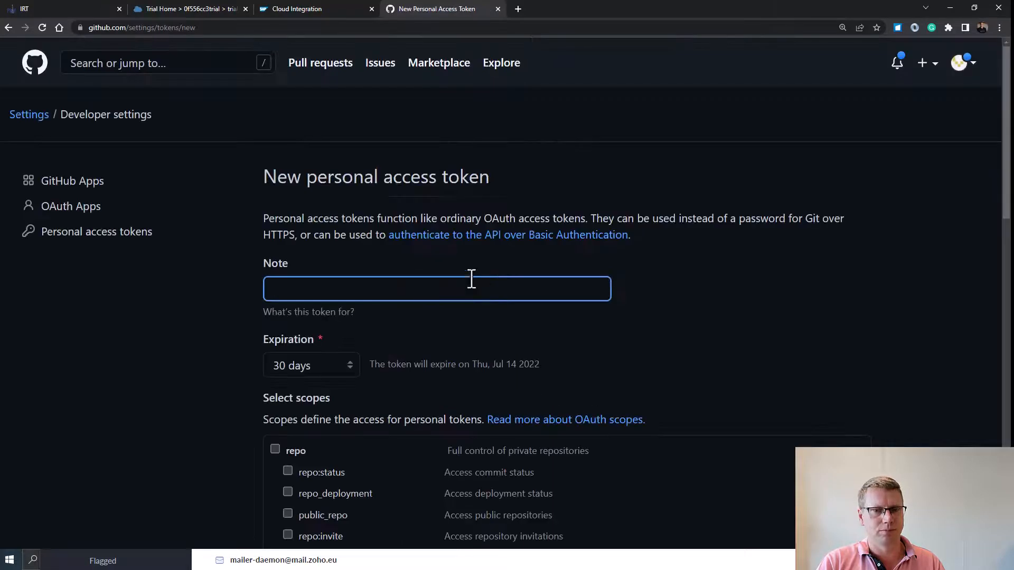
type("danieltr")
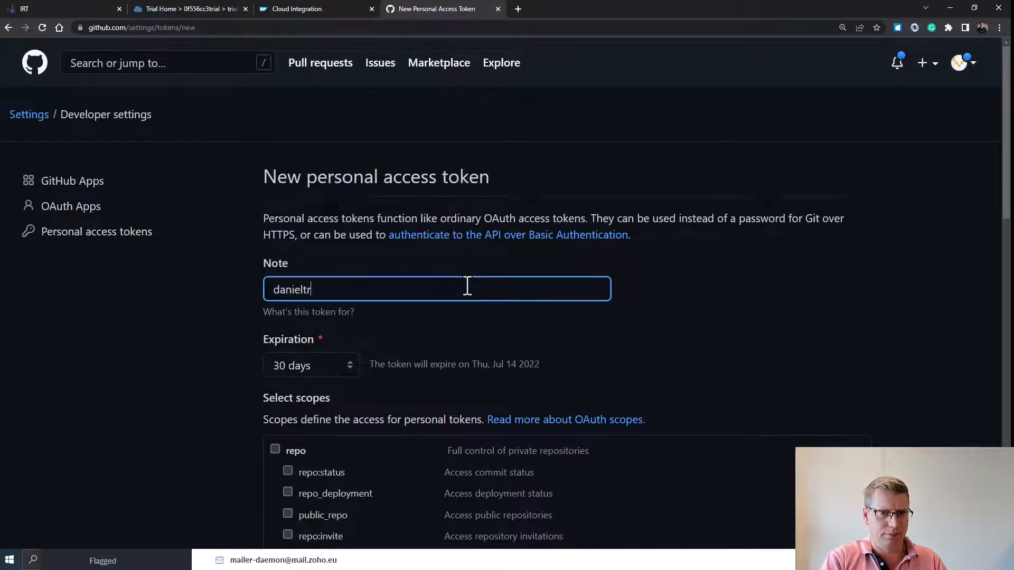
left_click(310, 366)
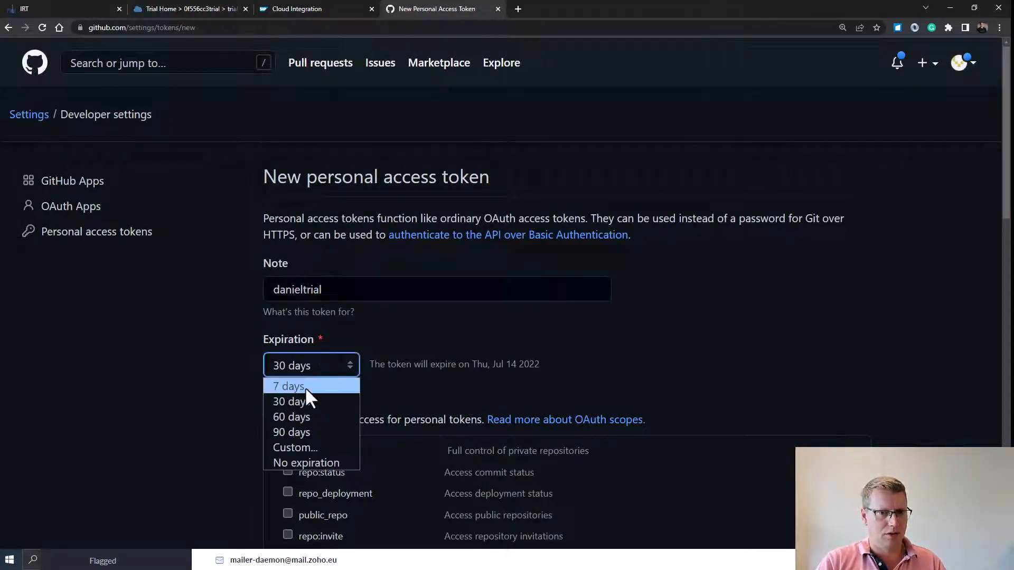
left_click(288, 386)
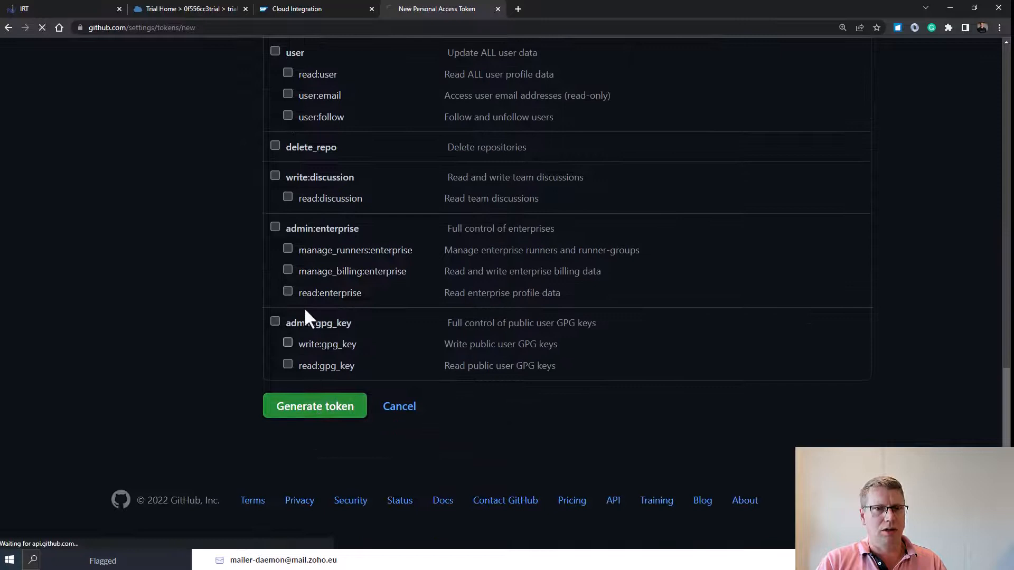
left_click(315, 406)
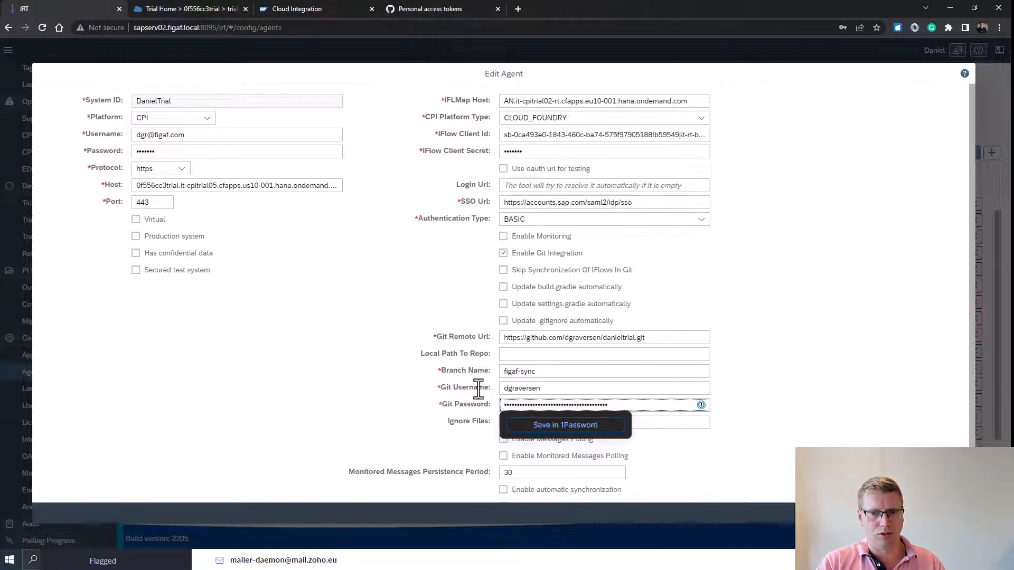
Turn on automatic build.gradle and settings.gradle updates for DanielTrial, save, and dismiss the confirmation.
left_click(504, 286)
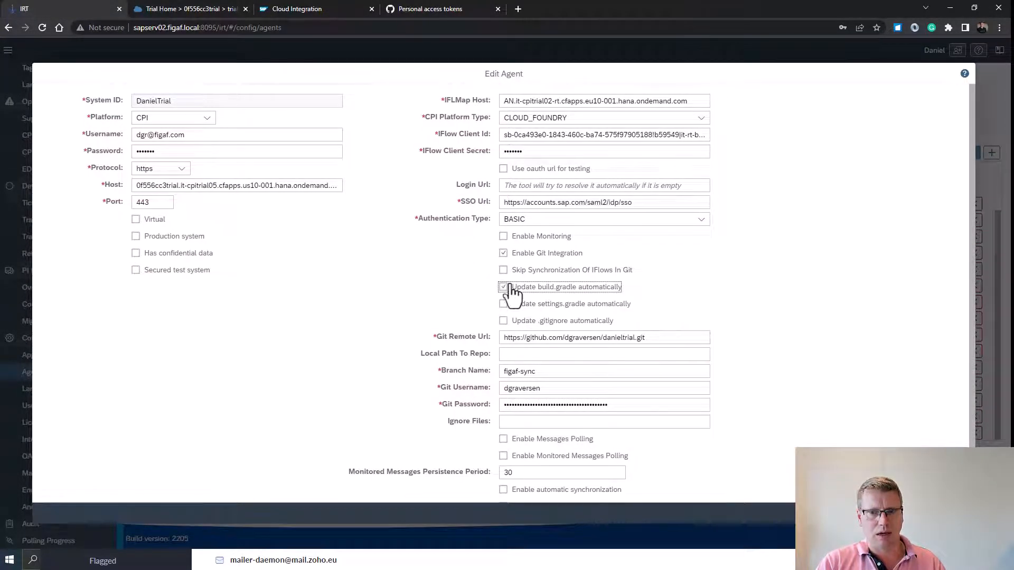
left_click(503, 321)
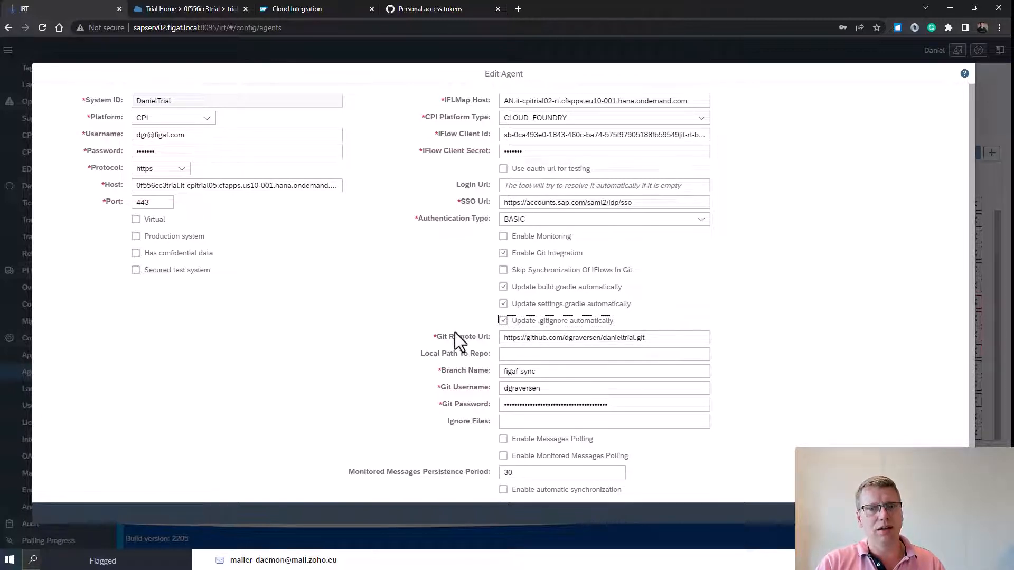
left_click(604, 337)
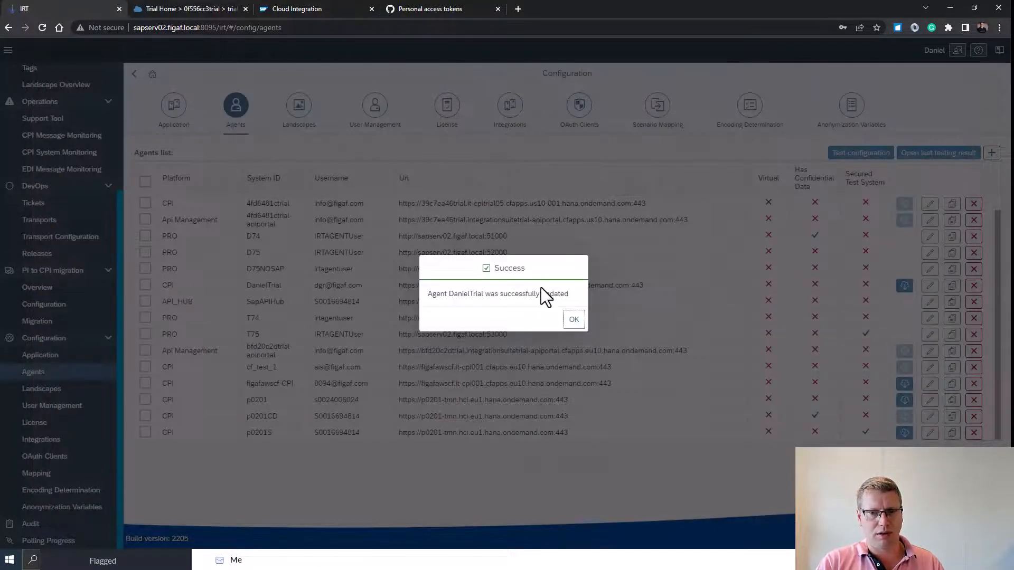
left_click(573, 319)
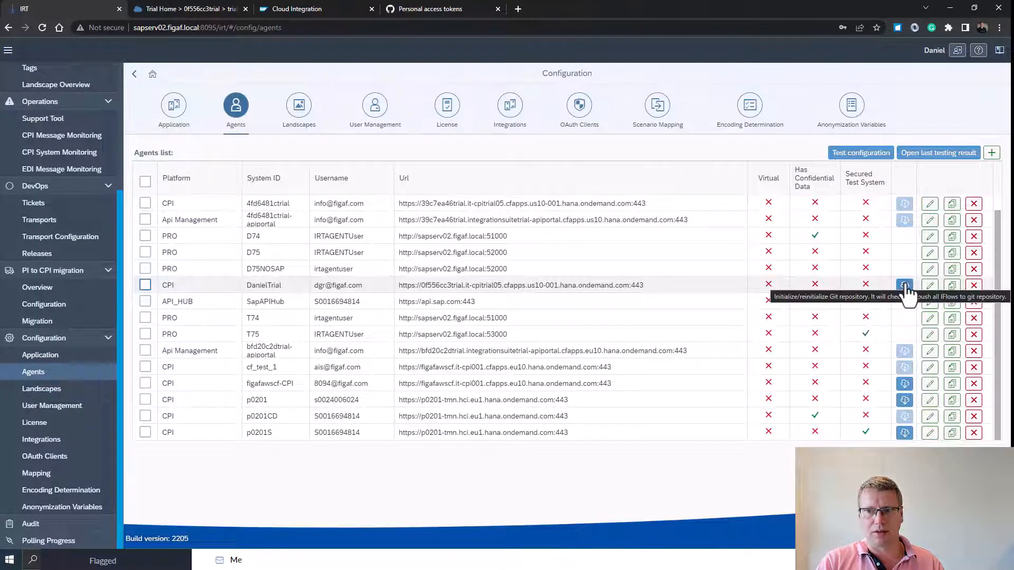
Push DanielTrial's iFlows to Git and refresh the synchronization results until objects are processed.
left_click(905, 284)
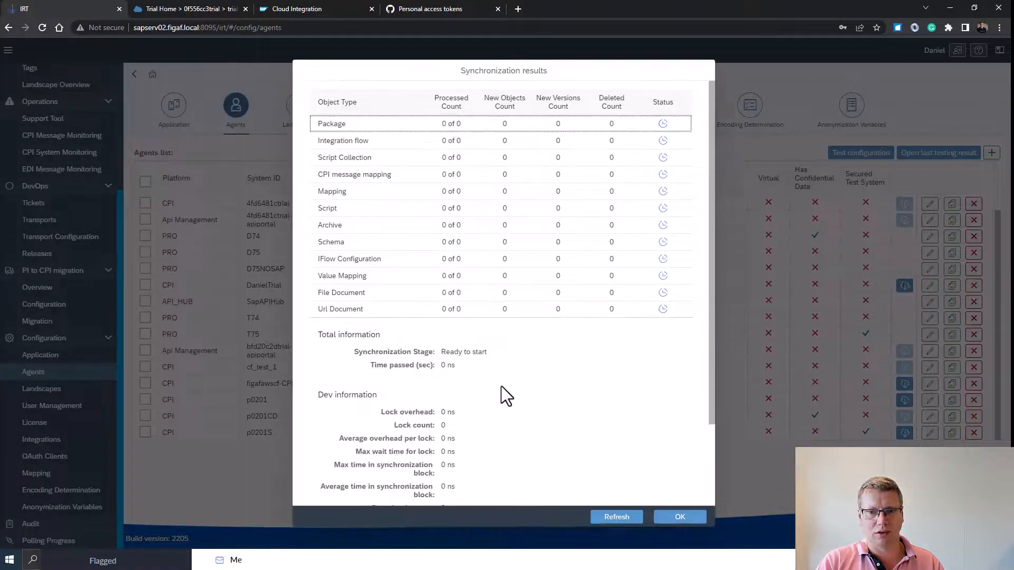
mouse_move(596, 490)
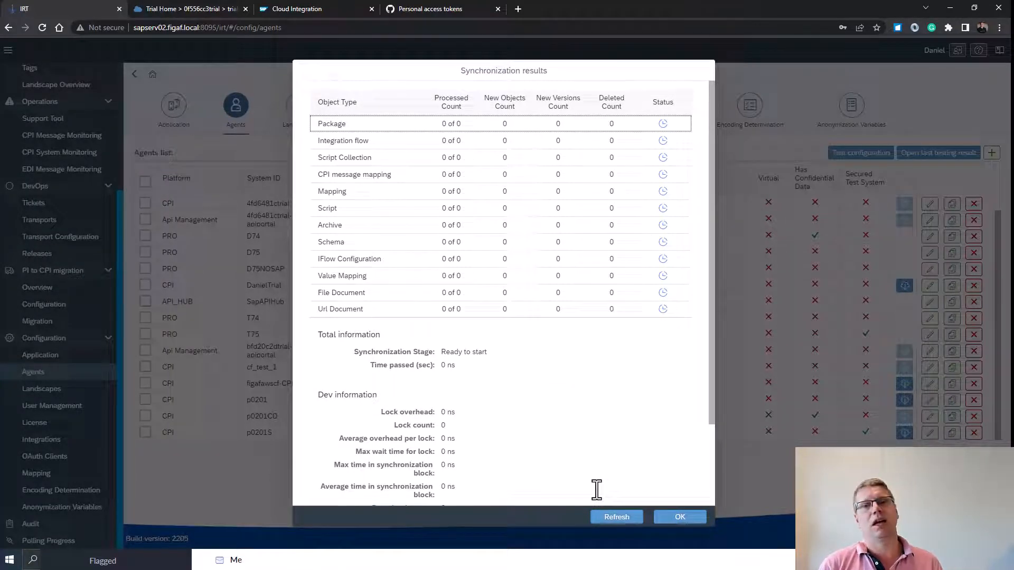
left_click(615, 517)
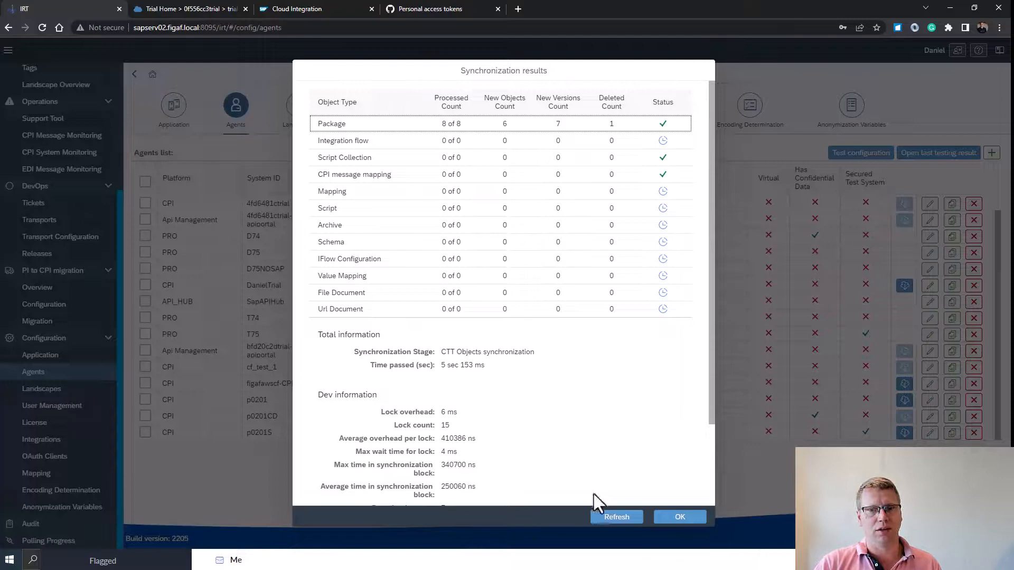
mouse_move(616, 516)
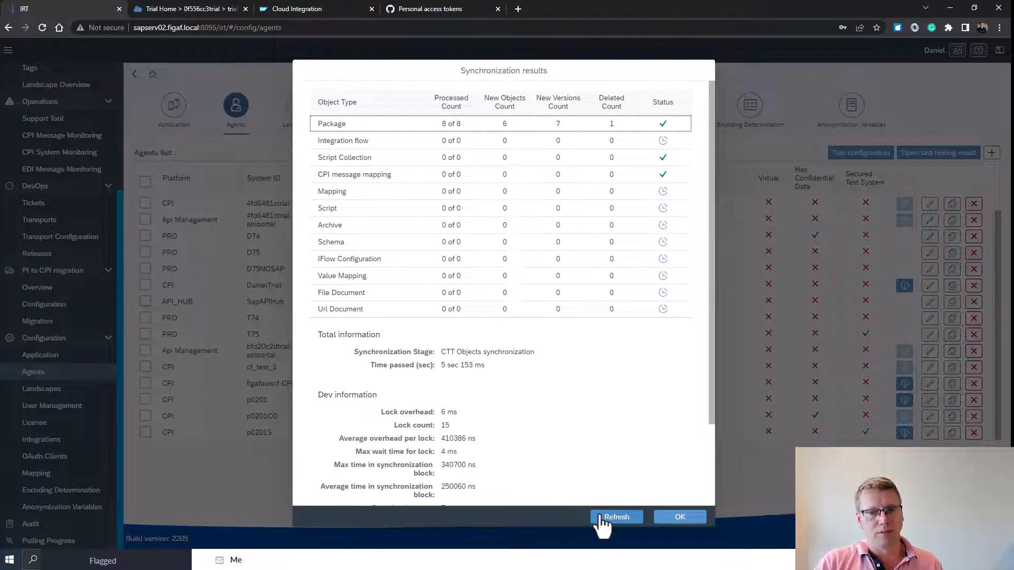
left_click(616, 516)
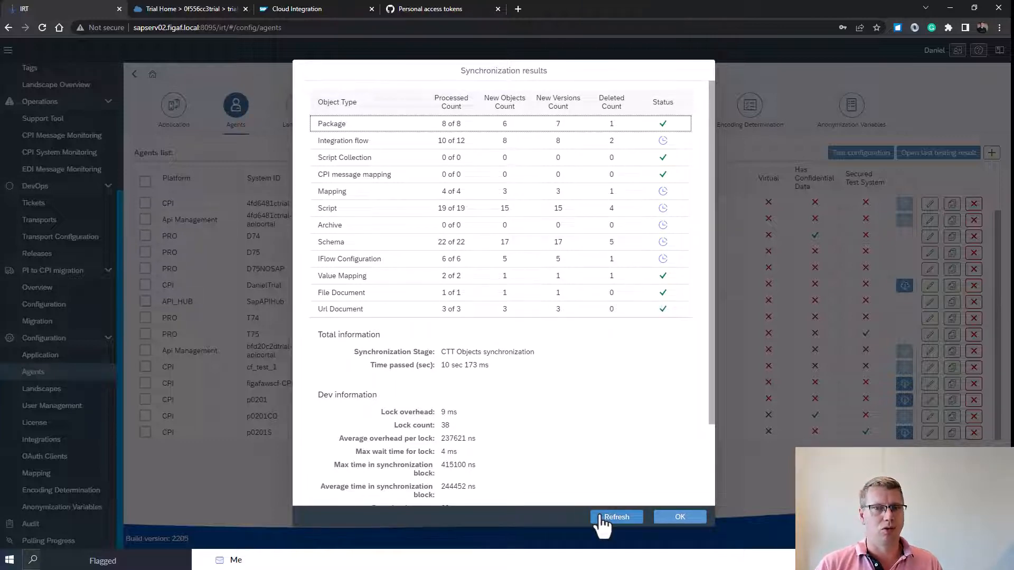
left_click(616, 516)
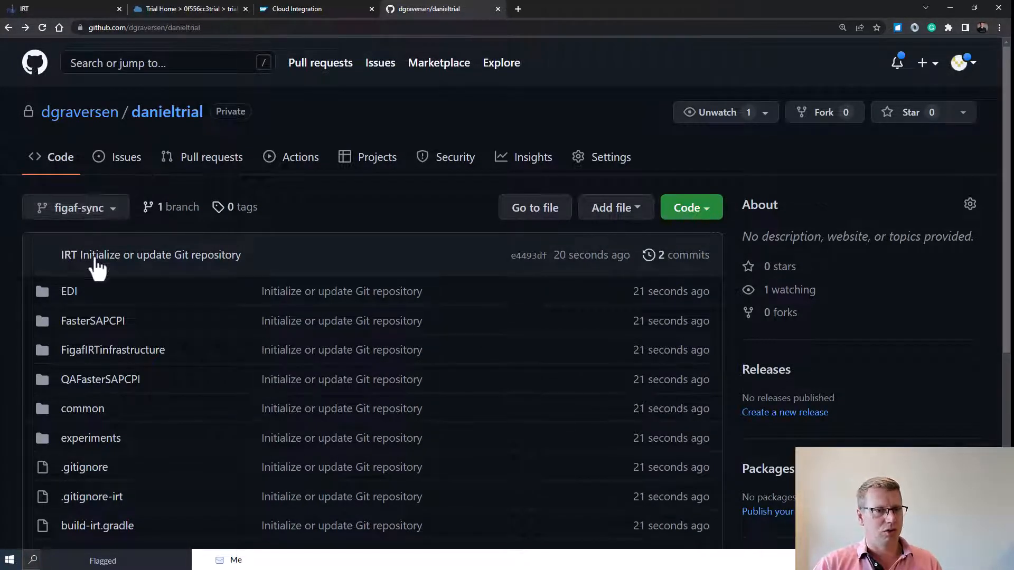
Scroll through the figaf-sync branch's iFlow folders and Gradle files on GitHub.
scroll("down", 3)
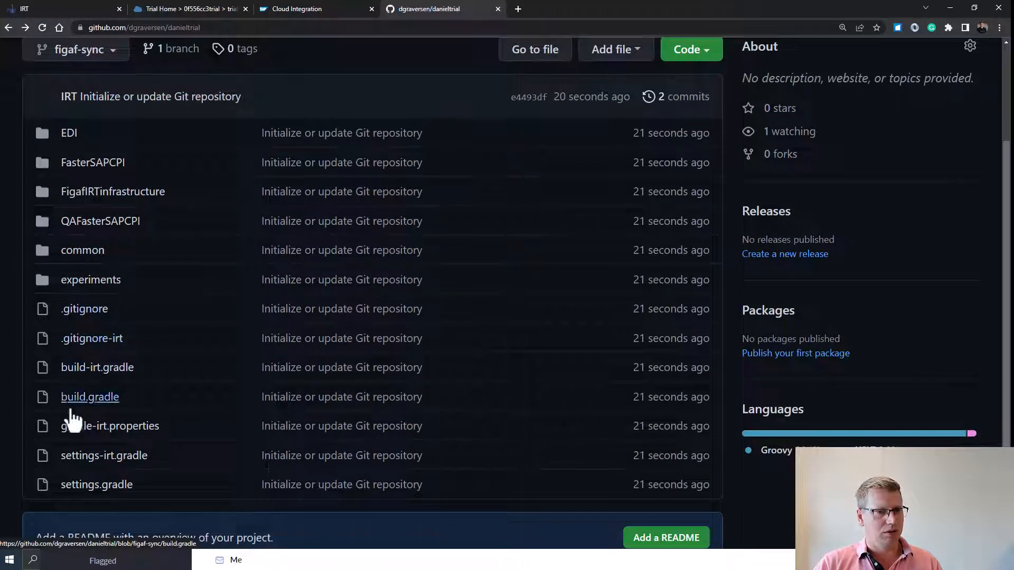
mouse_move(82, 250)
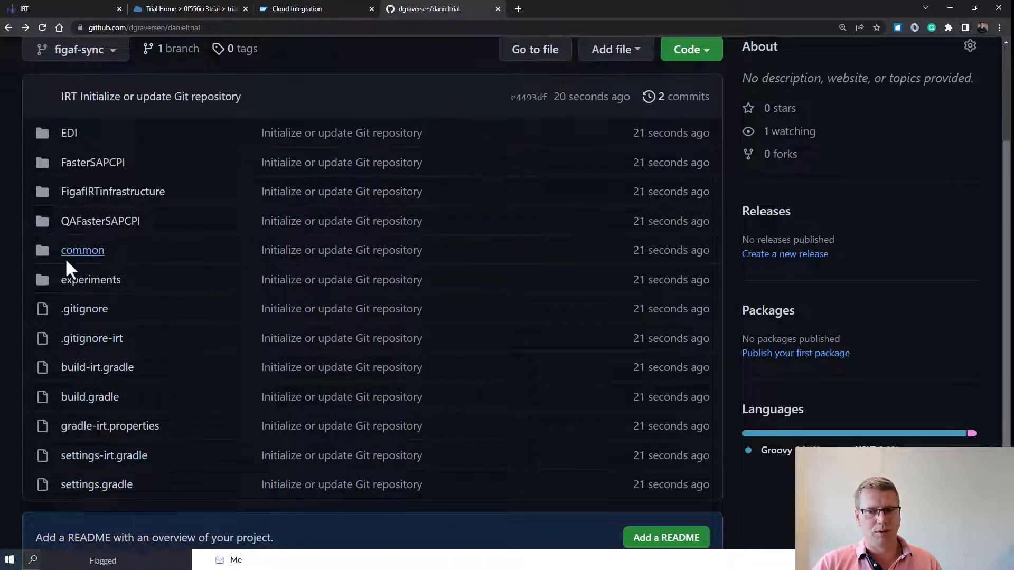
scroll("up", 3)
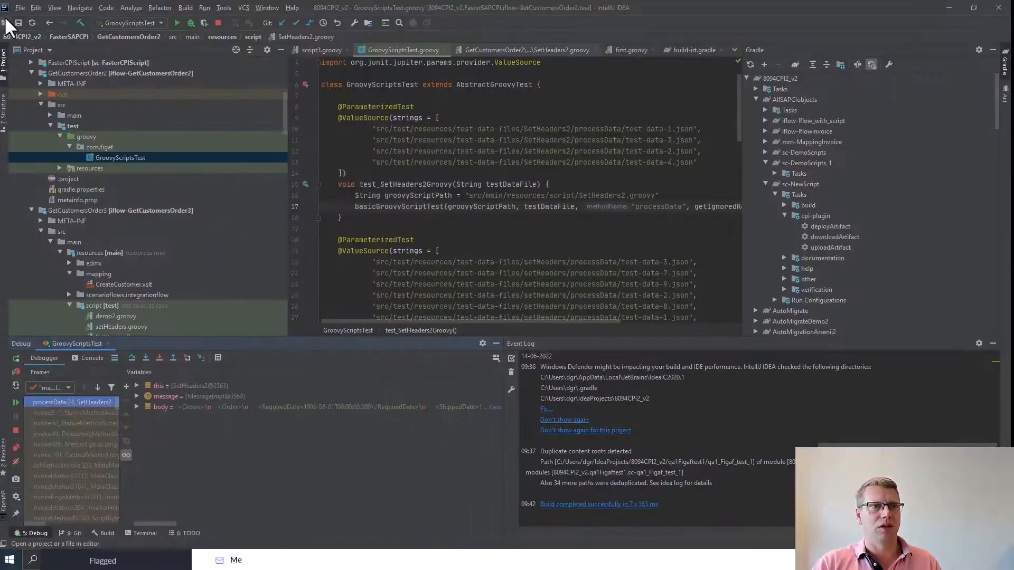
Clone danieltrial as a new project from version control and terminate the GroovyScriptsTest process.
left_click(20, 7)
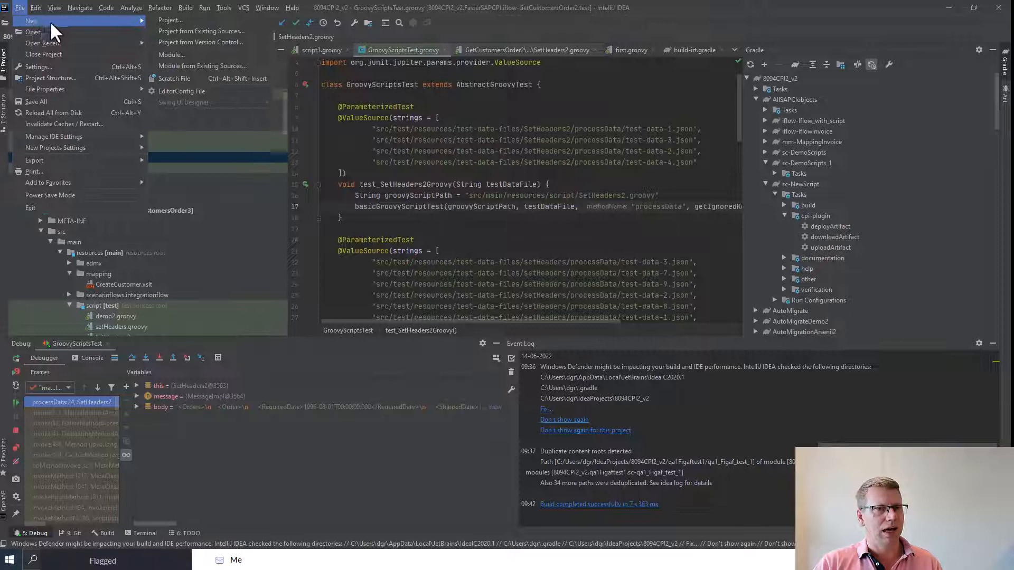
mouse_move(201, 42)
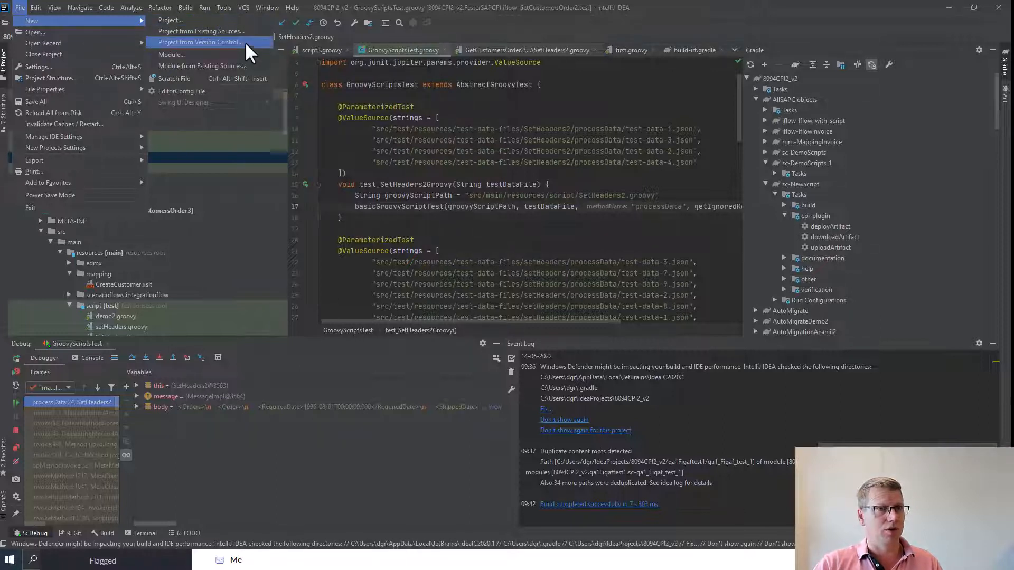
left_click(199, 42)
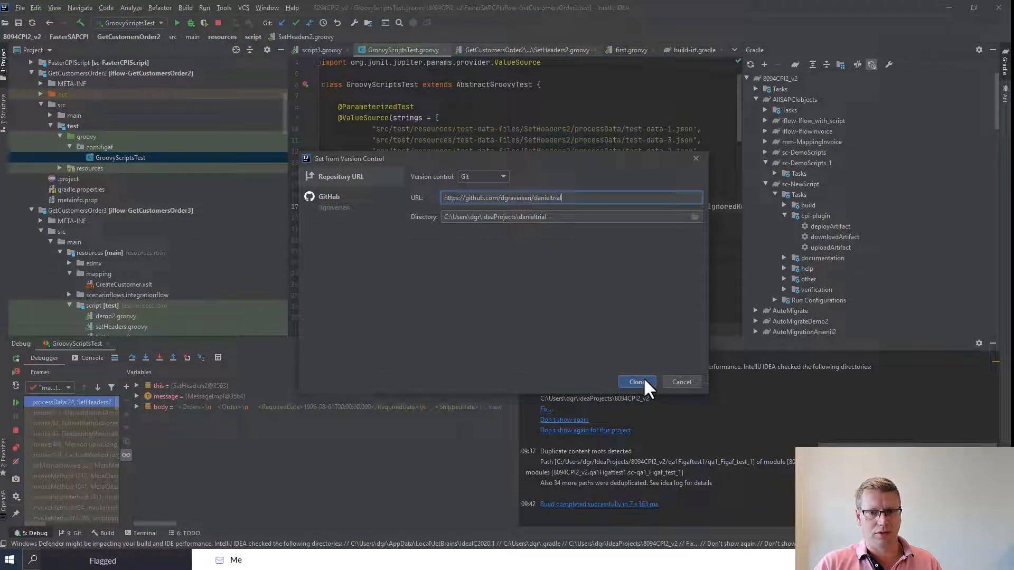
left_click(636, 381)
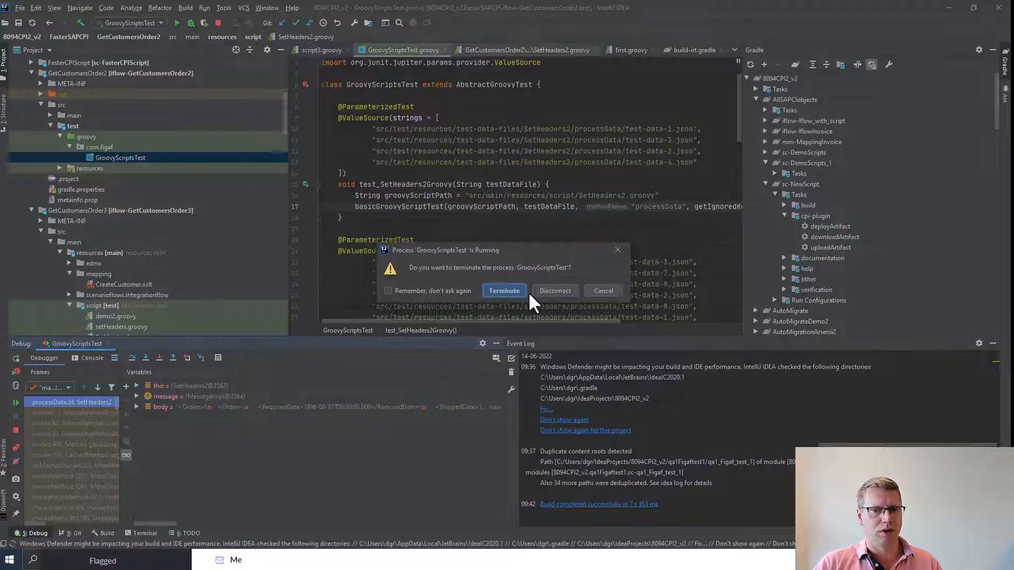
left_click(504, 290)
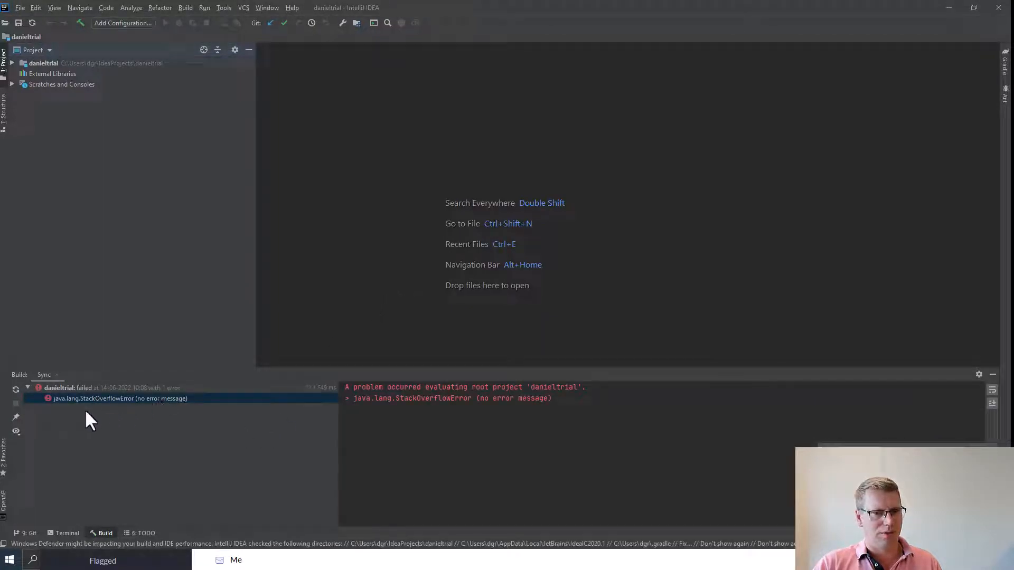
Inspect the StackOverflowError sync failure, expand the danieltrial tree, and open the root's context menu.
left_click(120, 398)
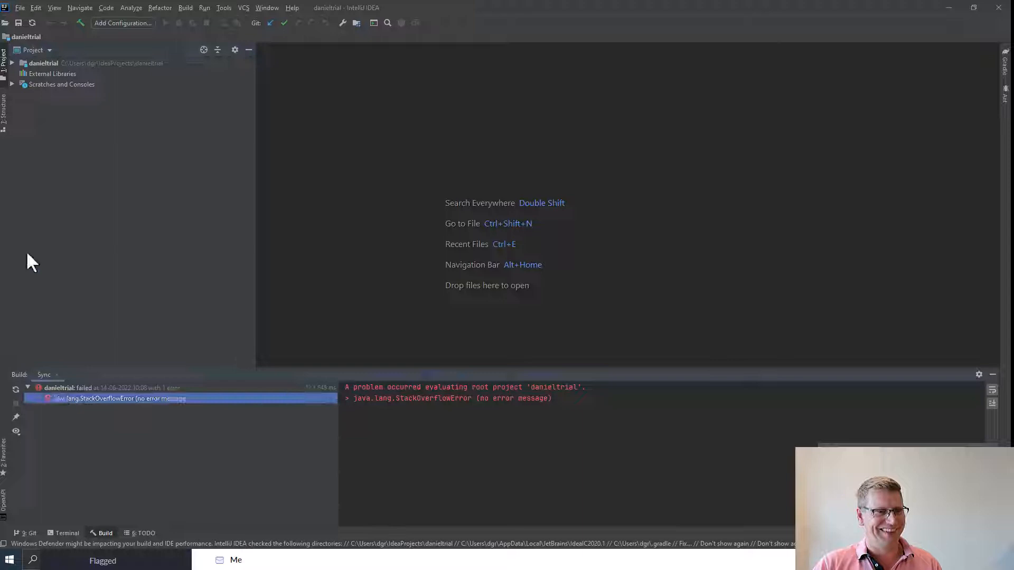
left_click(12, 63)
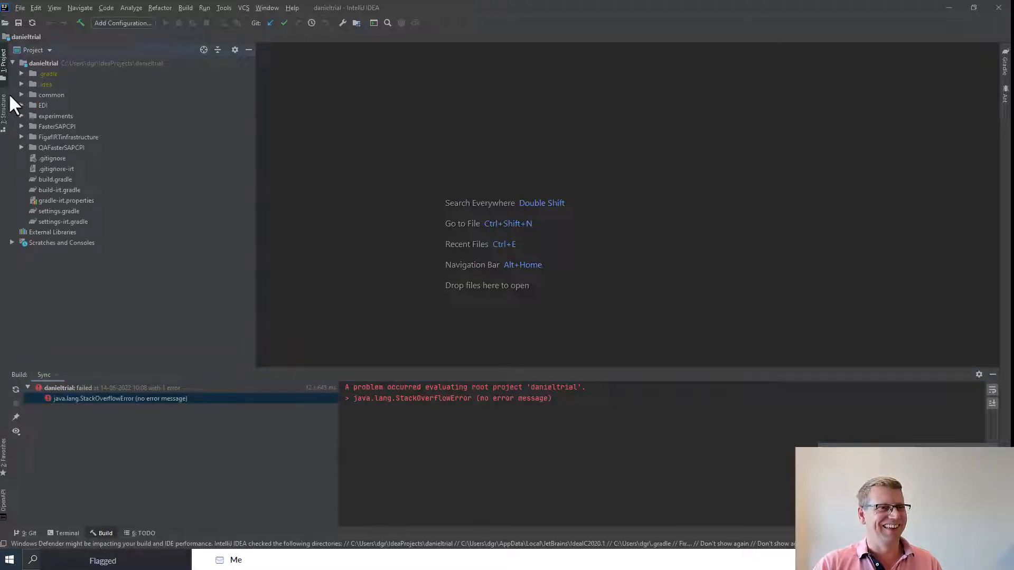
left_click(43, 62)
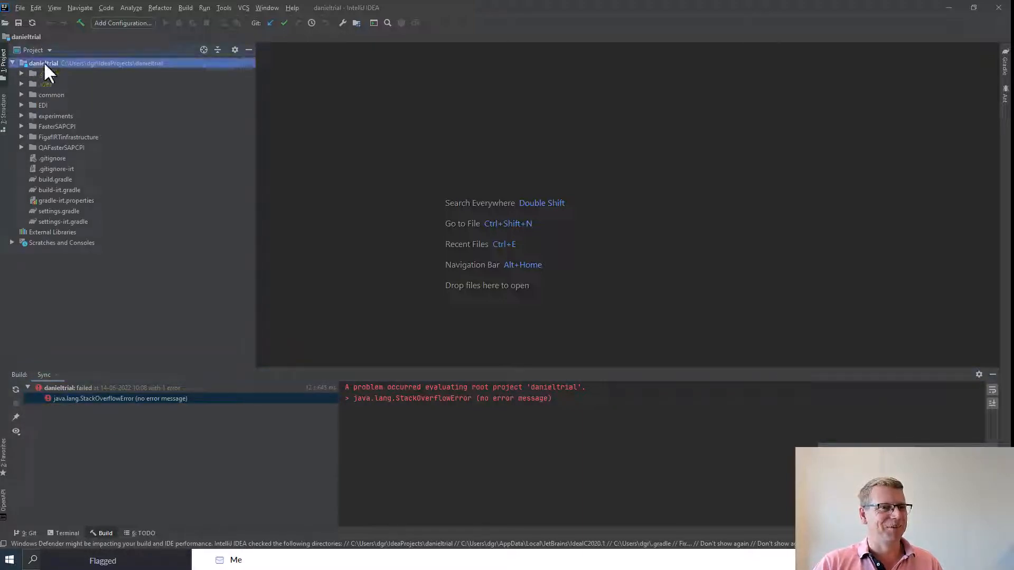
right_click(44, 63)
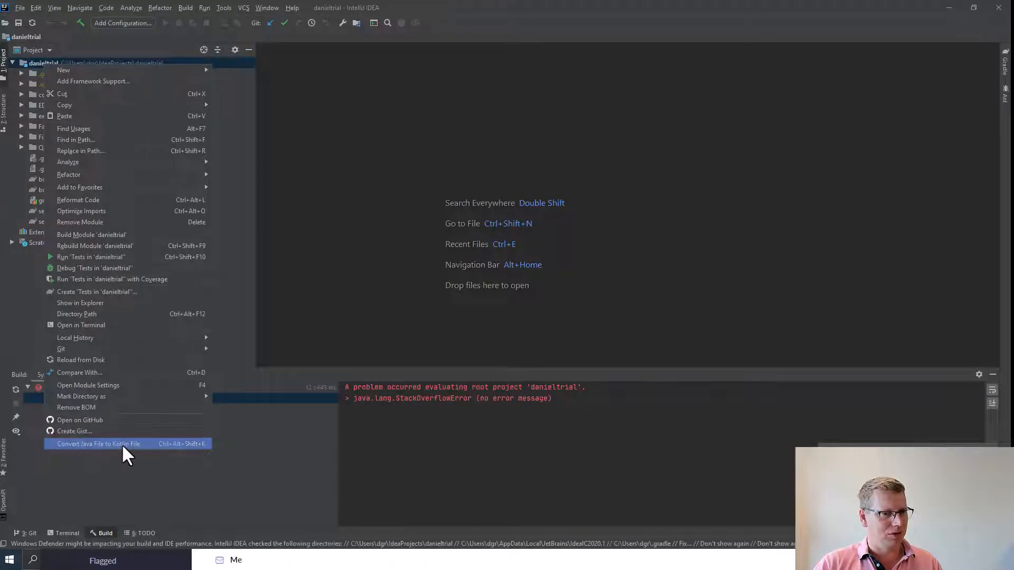
mouse_move(60, 349)
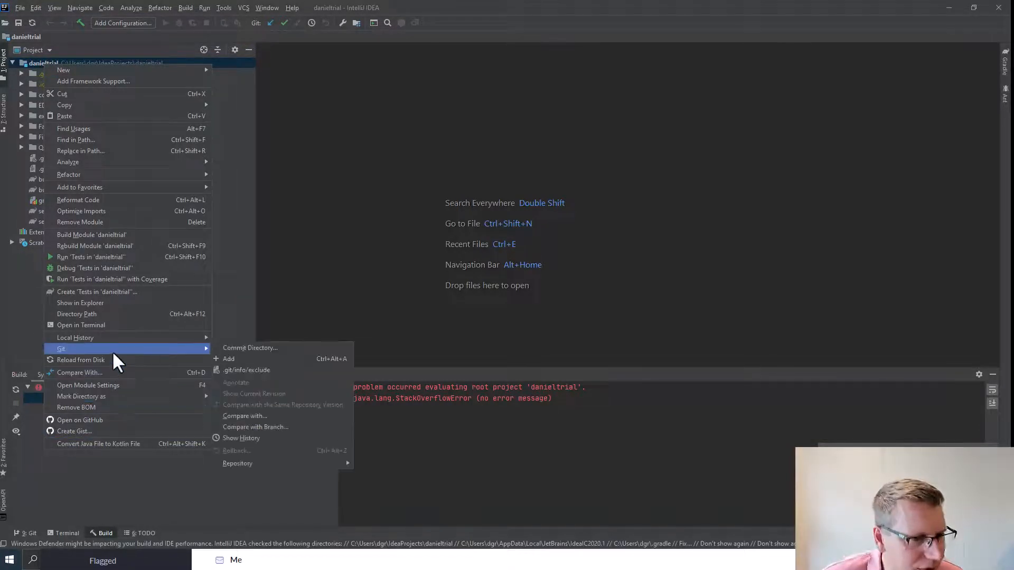
mouse_move(79, 373)
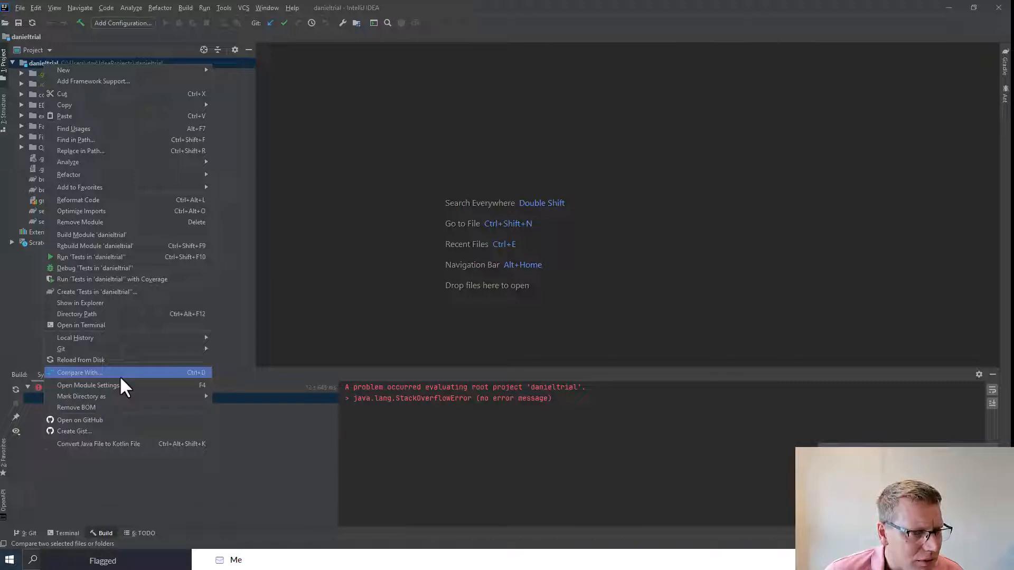
mouse_move(123, 382)
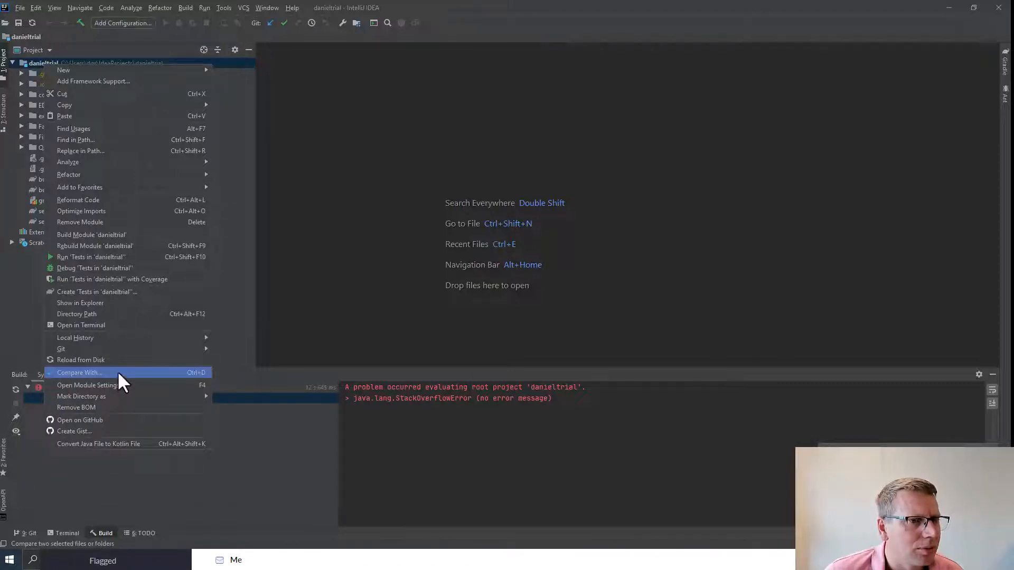
mouse_move(63, 69)
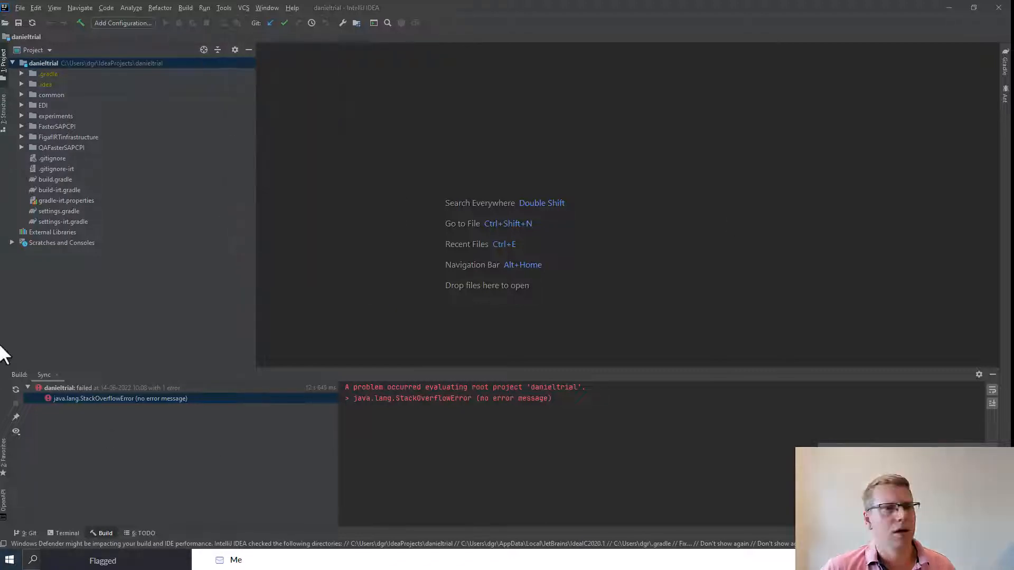
left_click(19, 8)
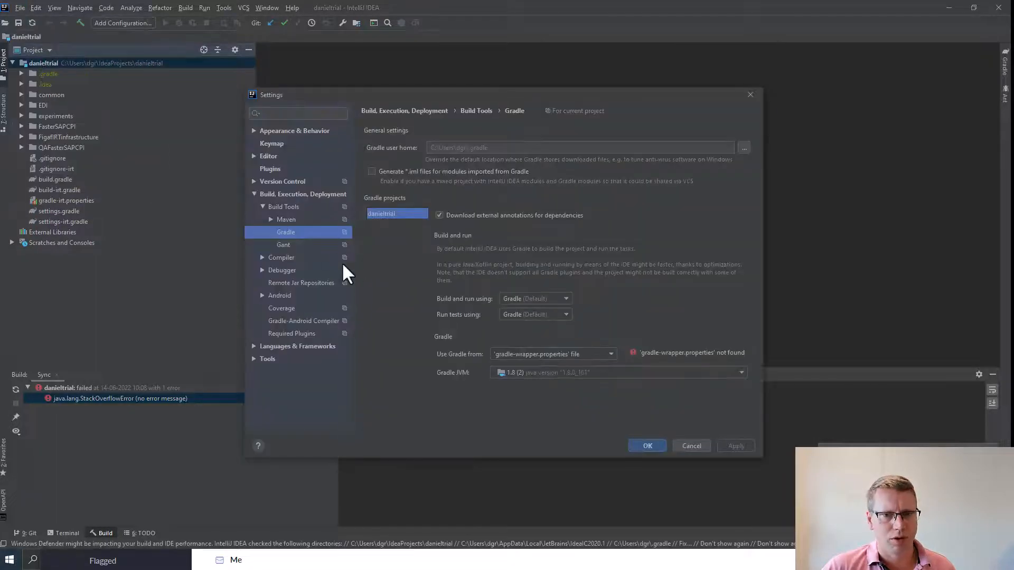
mouse_move(280, 231)
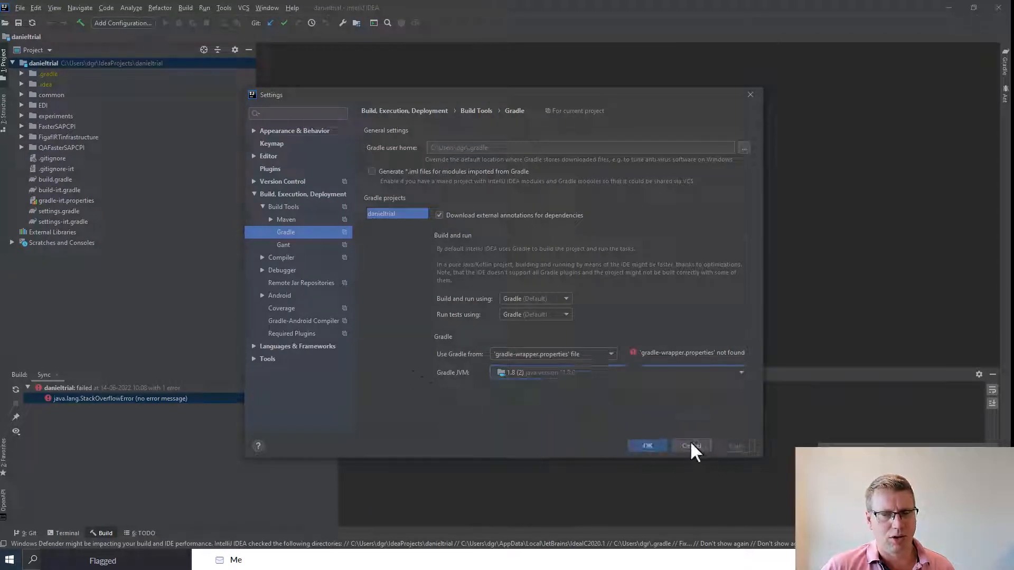
left_click(691, 445)
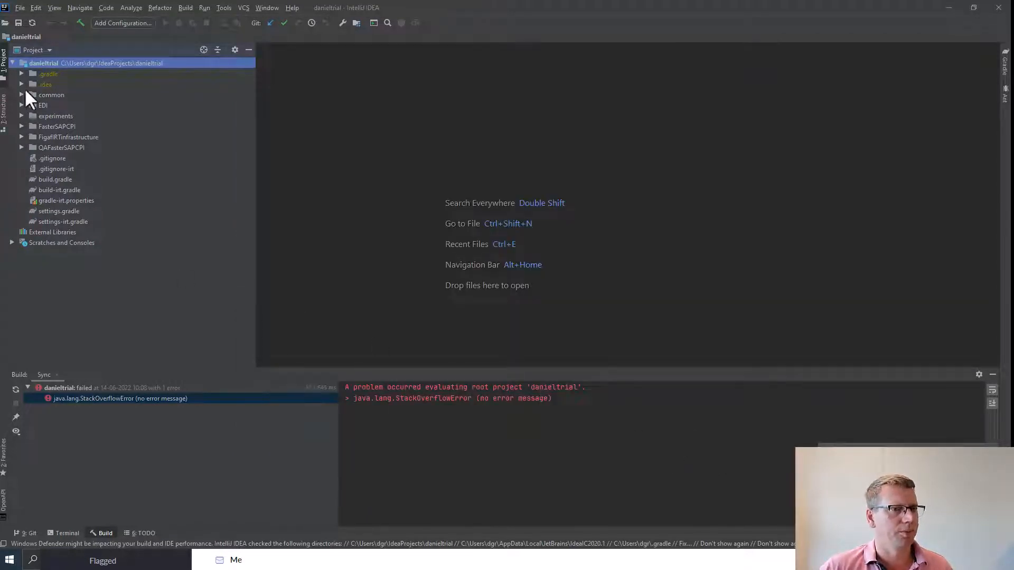
Choose New > Directory from the danieltrial project root's context menu.
right_click(43, 63)
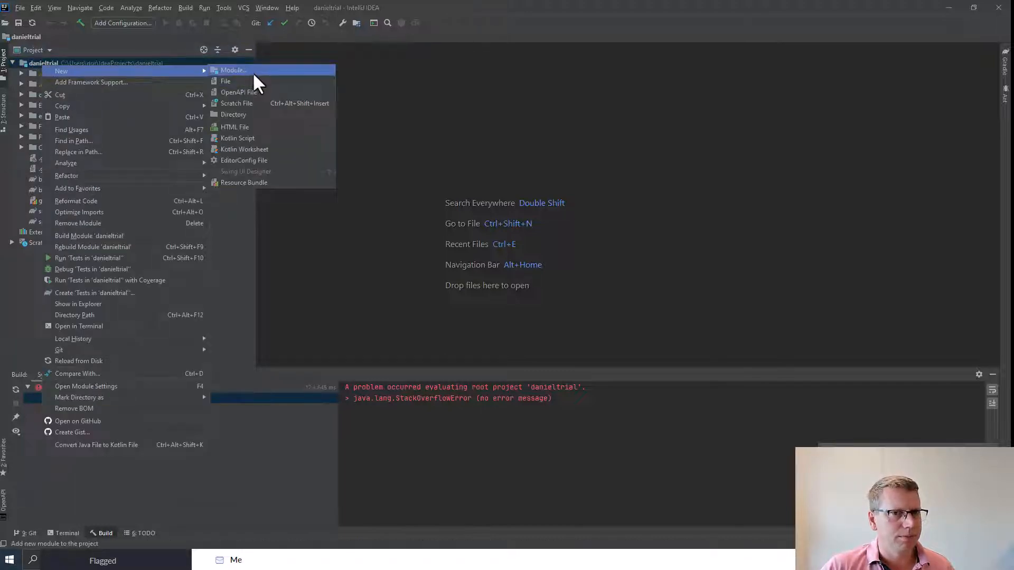
left_click(233, 70)
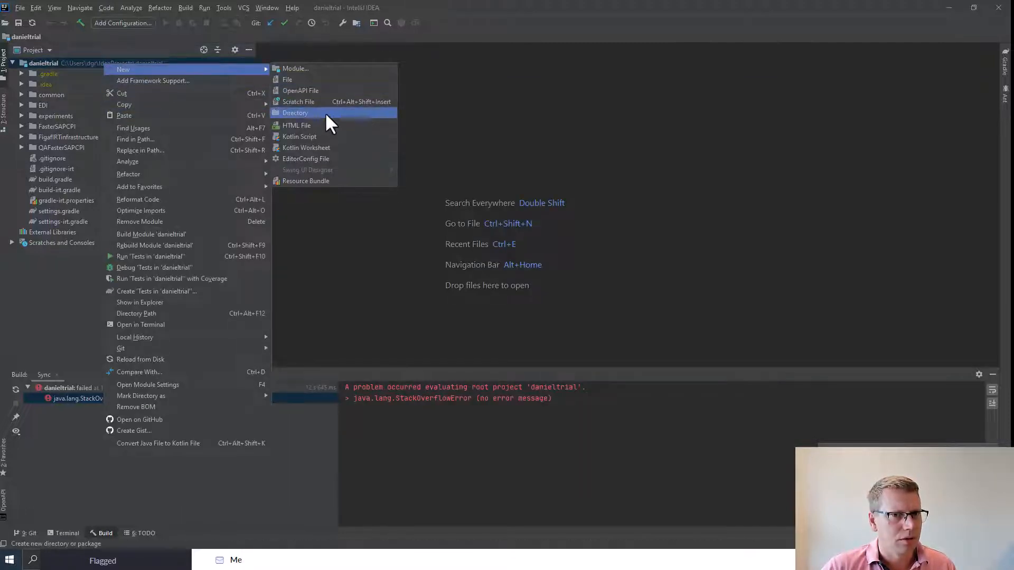
left_click(296, 112)
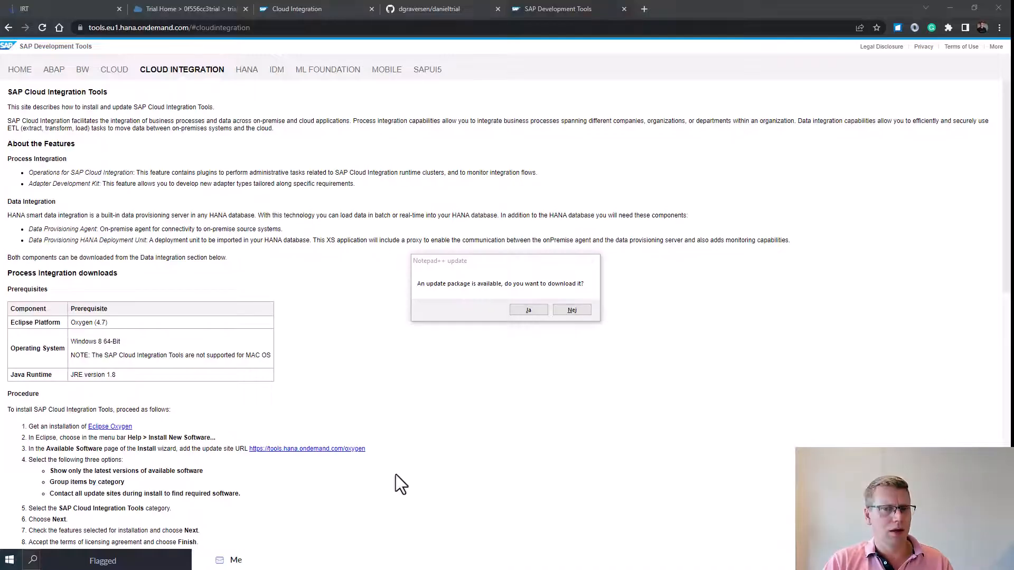
Download the Script API jar, then copy both SAP API jars from Downloads.
scroll("down", 3)
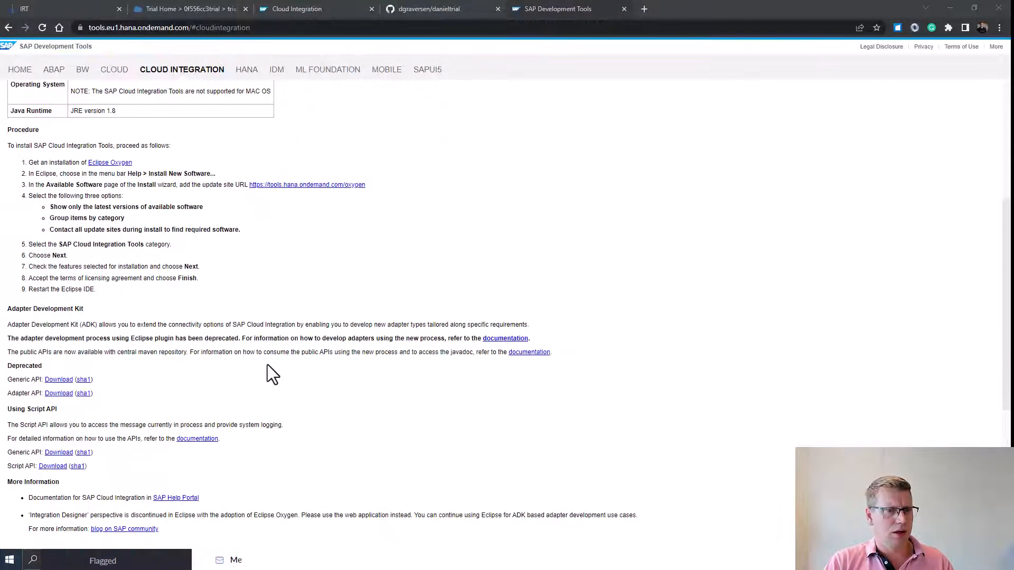
scroll("down", 3)
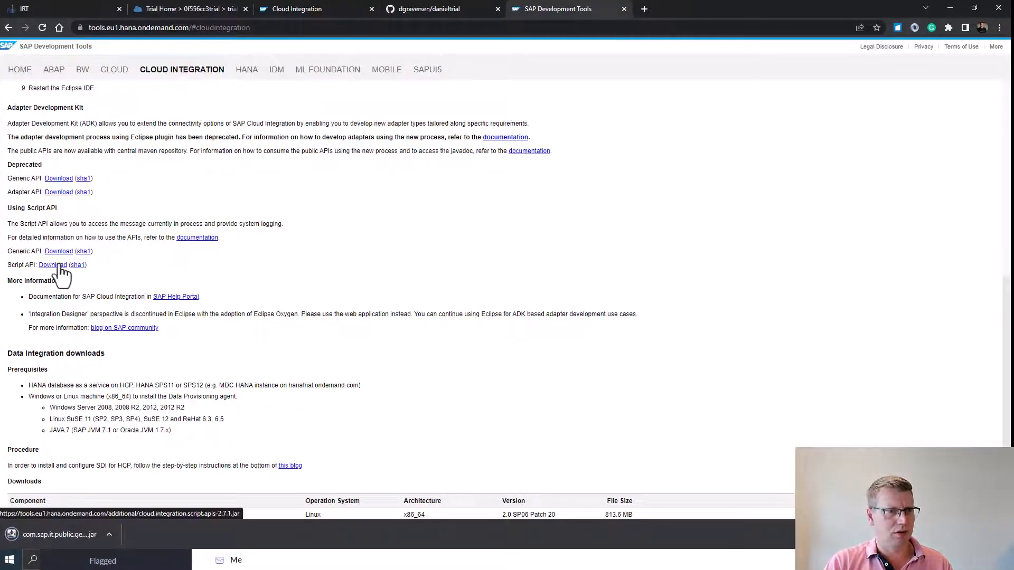
left_click(53, 265)
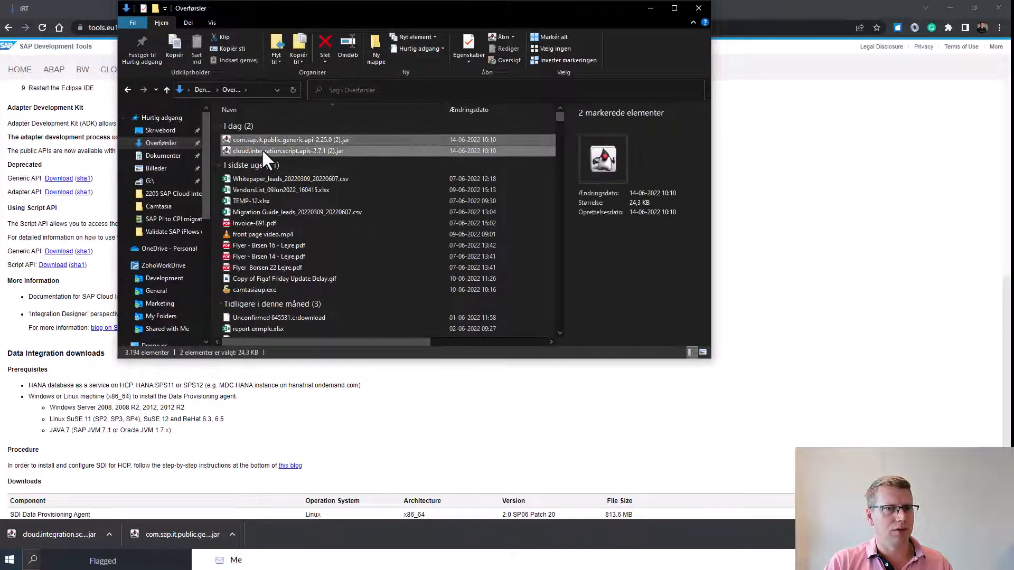
key("alt+tab")
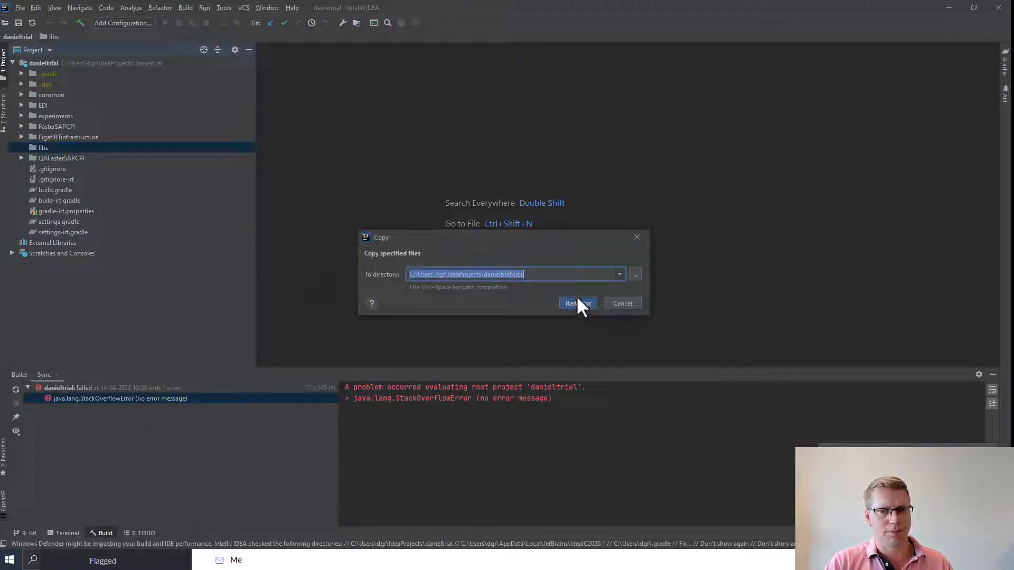
Paste both SAP API jars into the libs folder and add them as libraries.
left_click(577, 303)
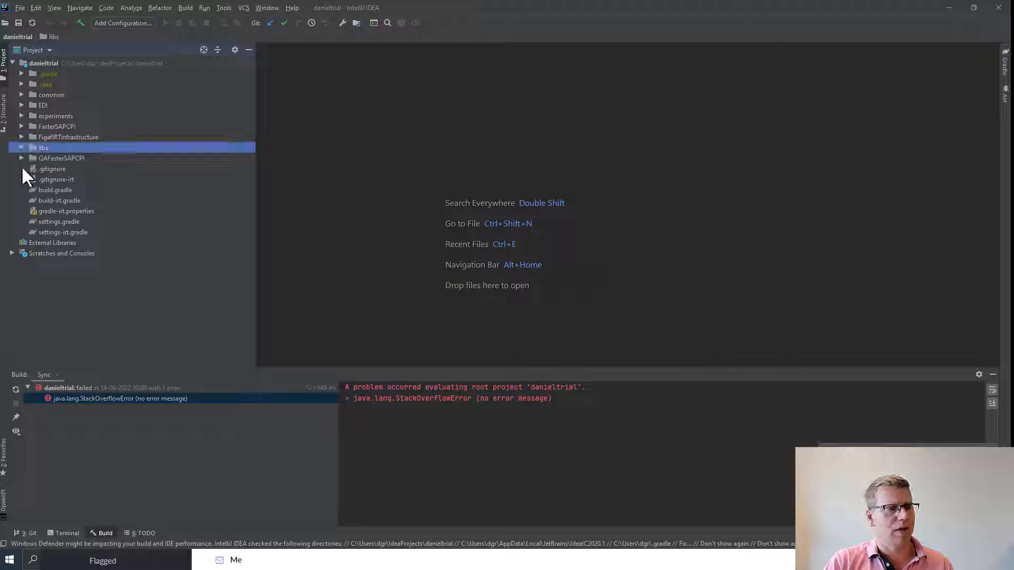
left_click(22, 147)
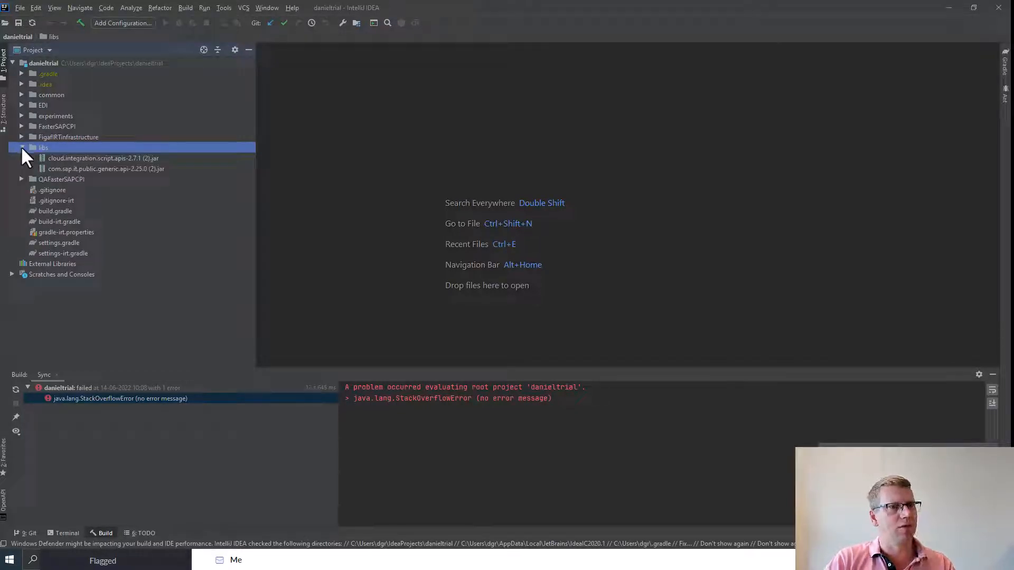
left_click(21, 147)
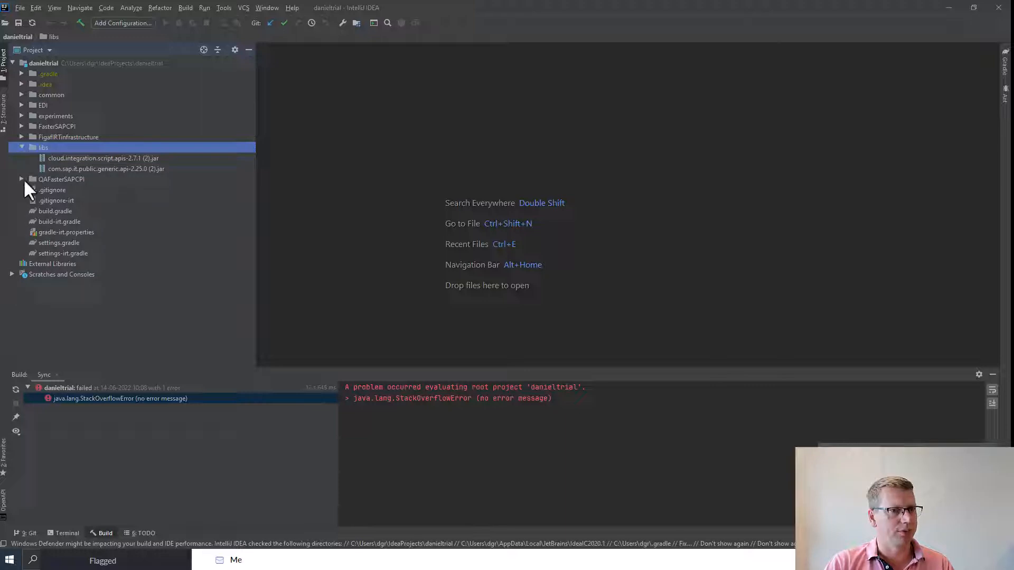
left_click(102, 157)
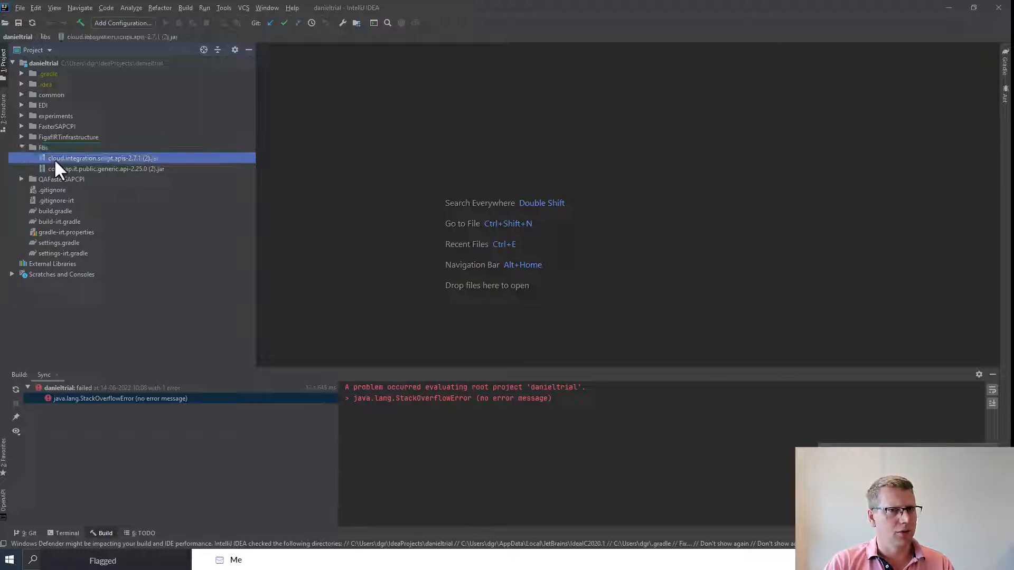
left_click(106, 169)
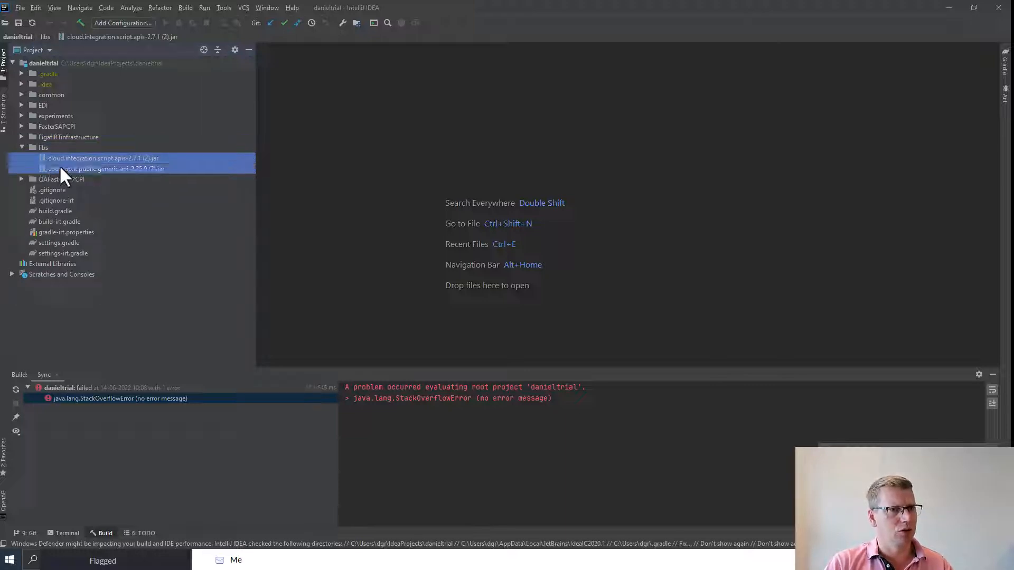
right_click(103, 168)
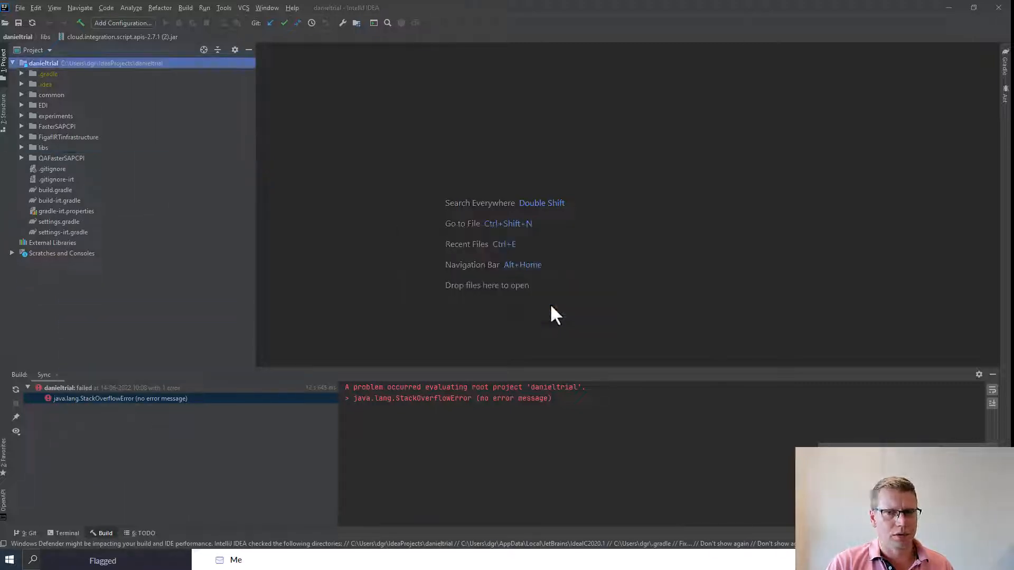
Browse the packages inside the Script API and Generic API jars, then open .gitignore.
left_click(21, 147)
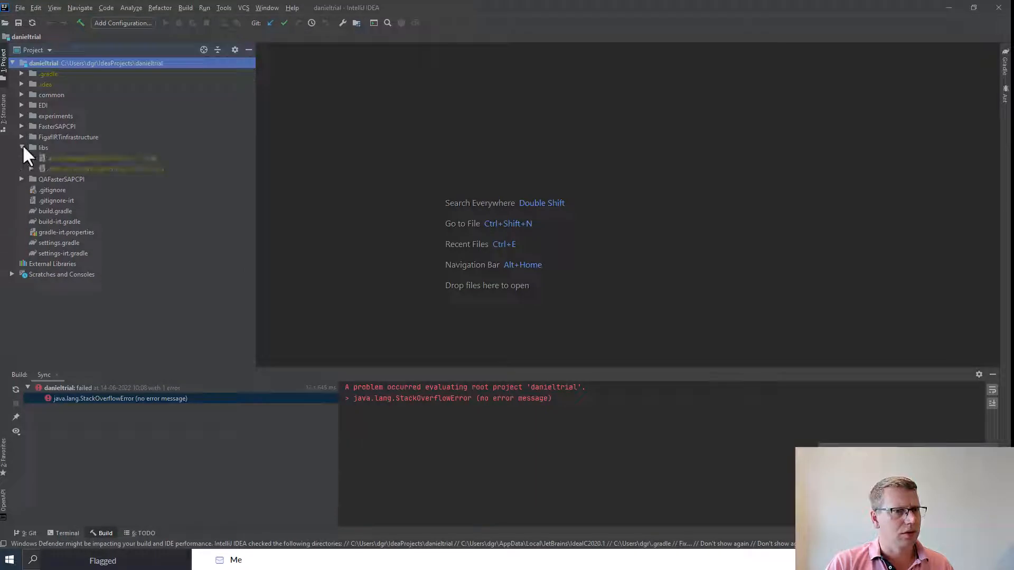
left_click(103, 158)
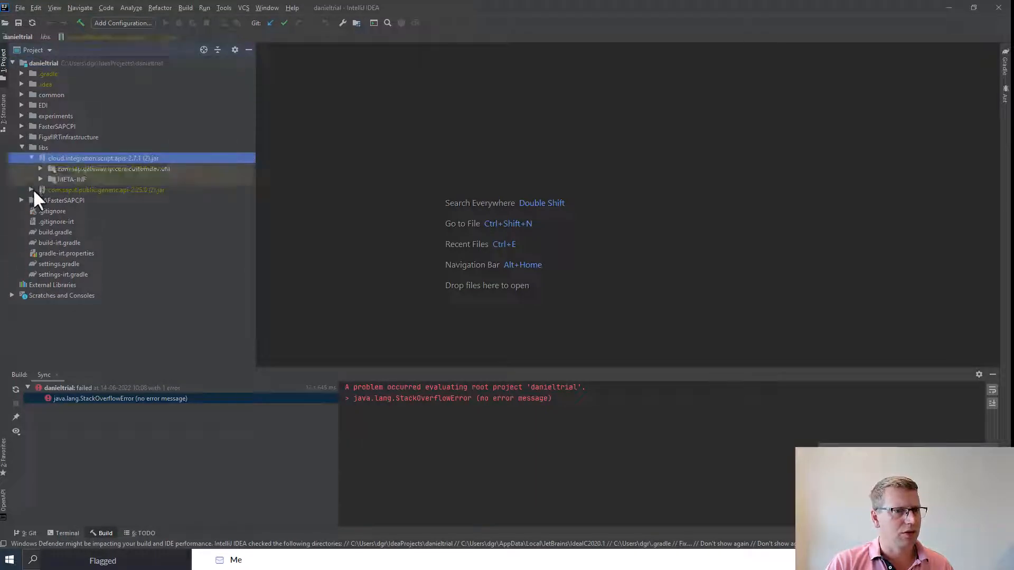
left_click(41, 189)
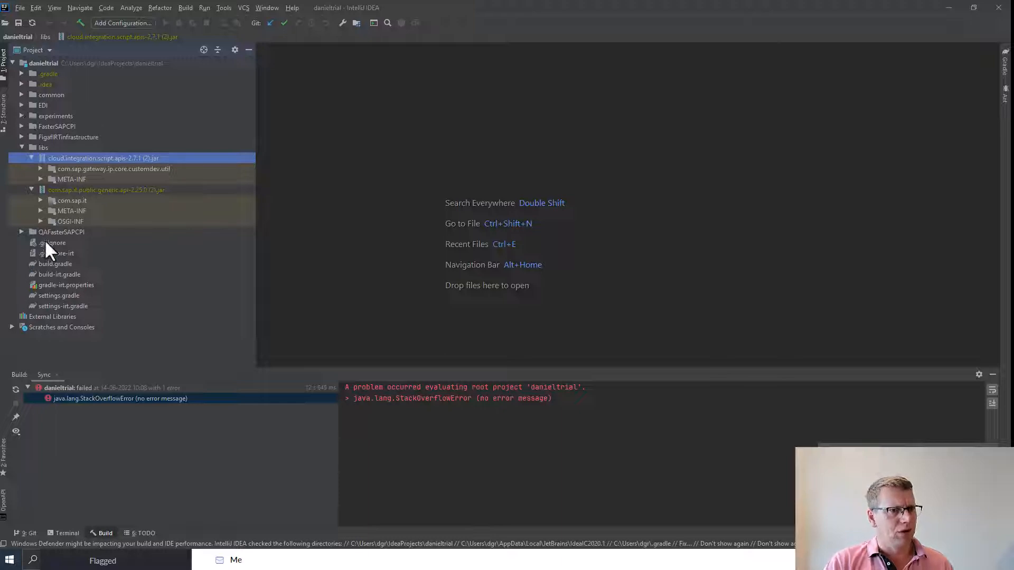
double_click(53, 242)
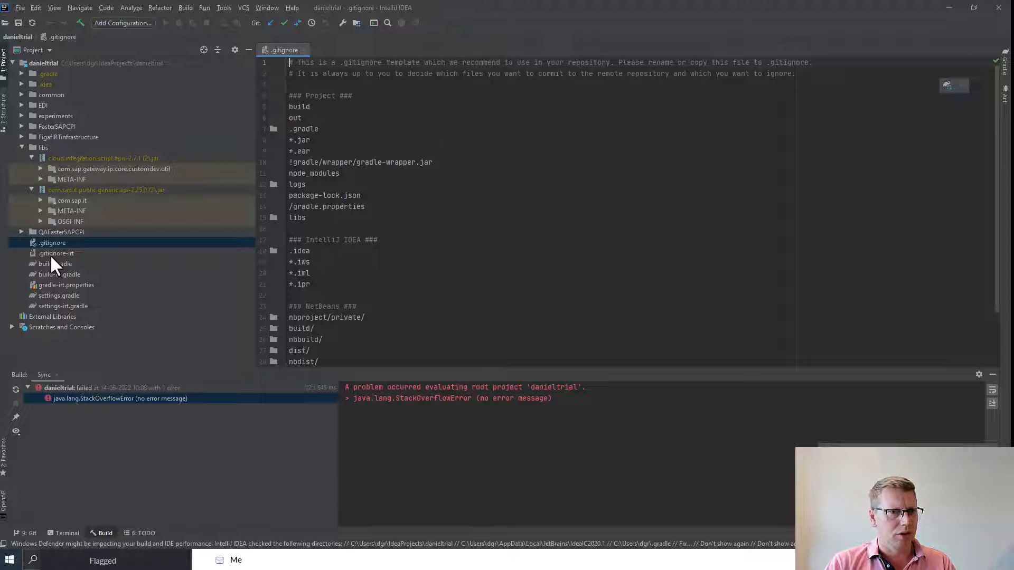
Read through build.gradle, then open build-irt.gradle.
double_click(55, 264)
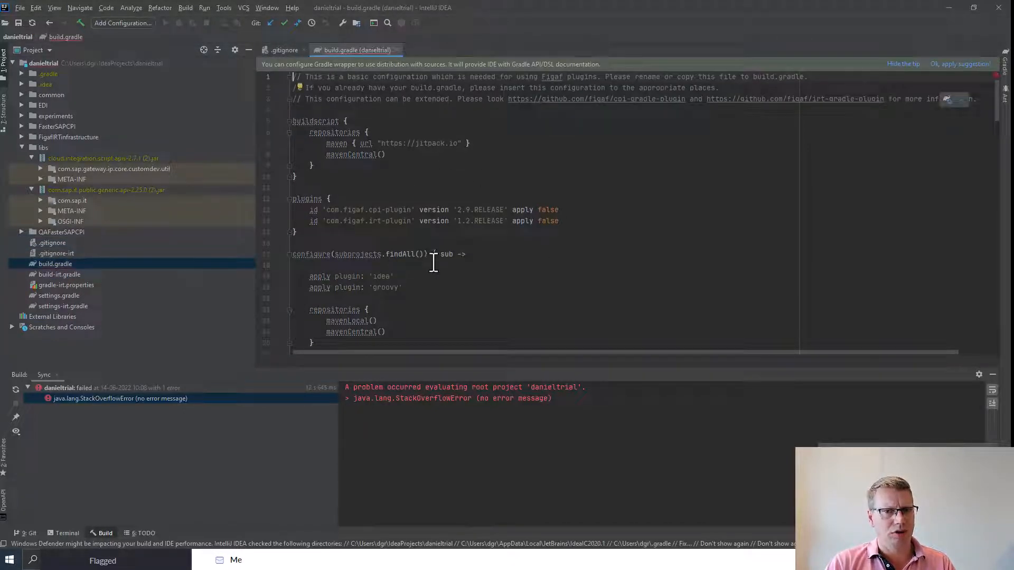
scroll("down", 3)
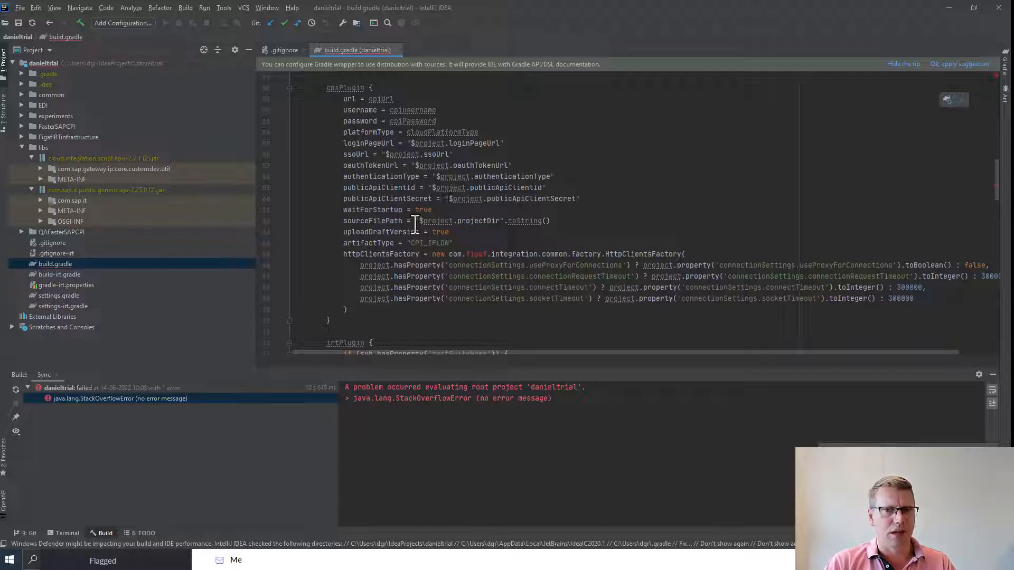
scroll("down", 3)
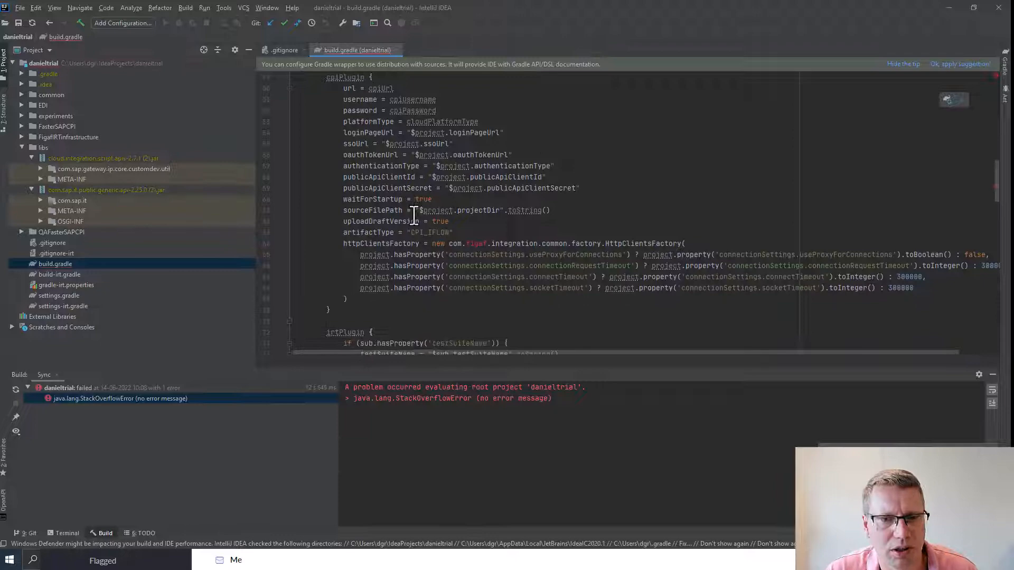
scroll("down", 3)
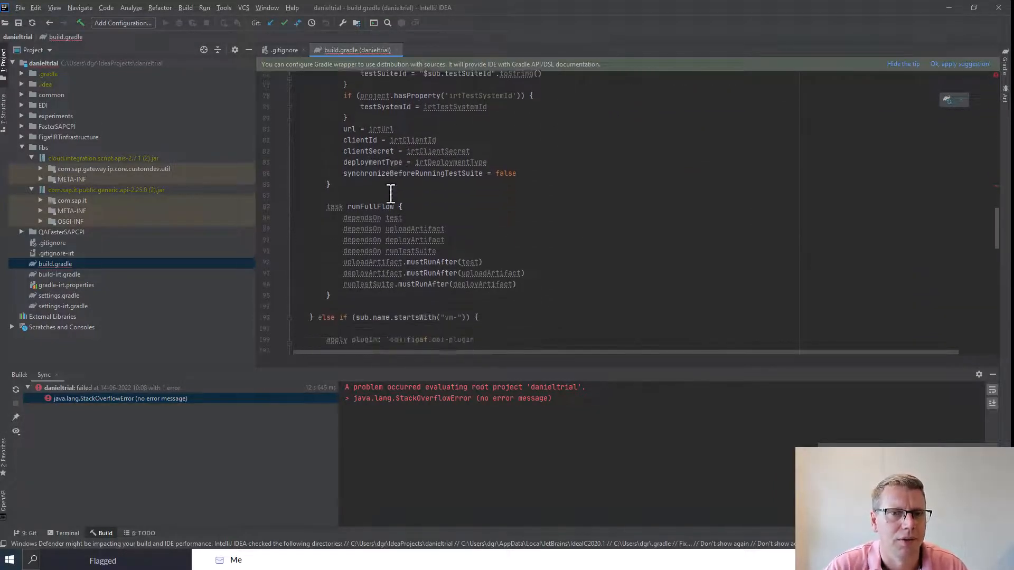
scroll("down", 3)
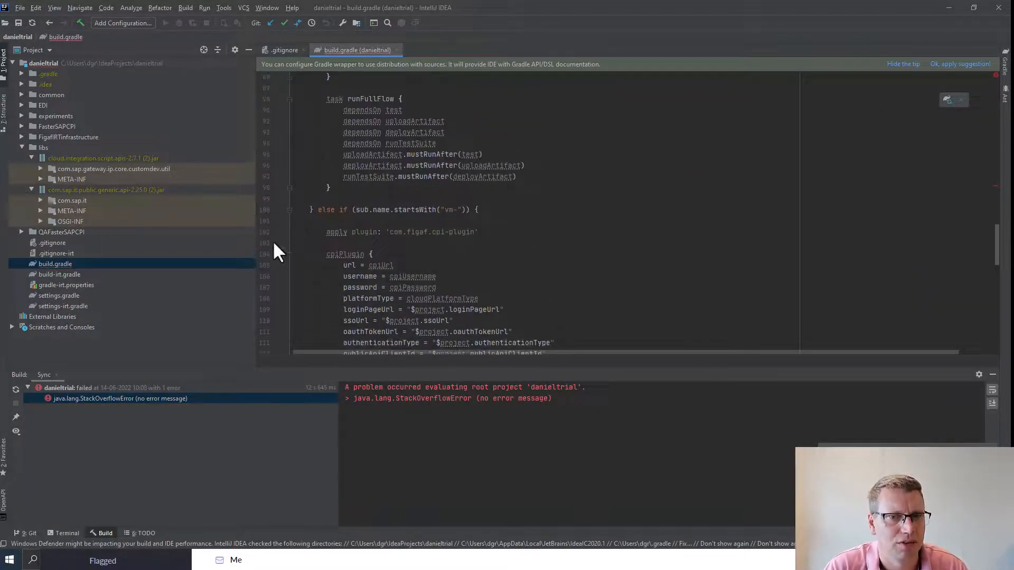
scroll("down", 3)
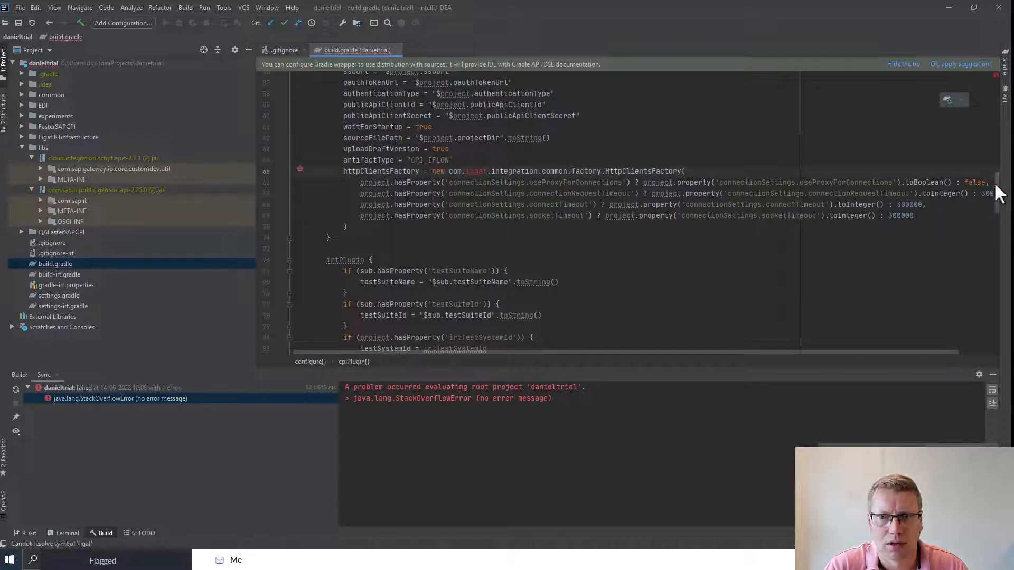
left_click(59, 274)
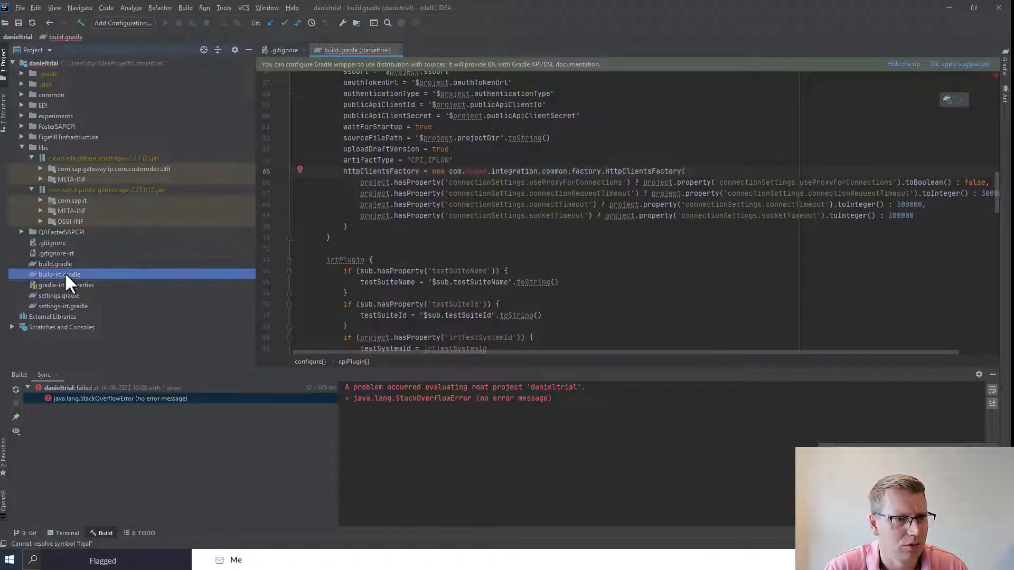
double_click(59, 274)
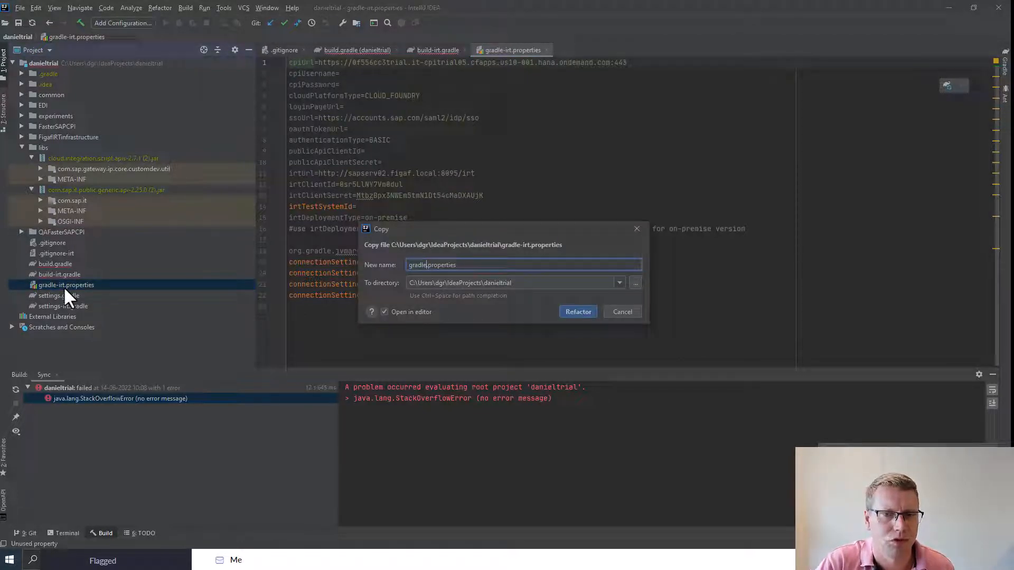
Create gradle.properties as a copy of gradle-irt.properties and review its settings.
left_click(577, 312)
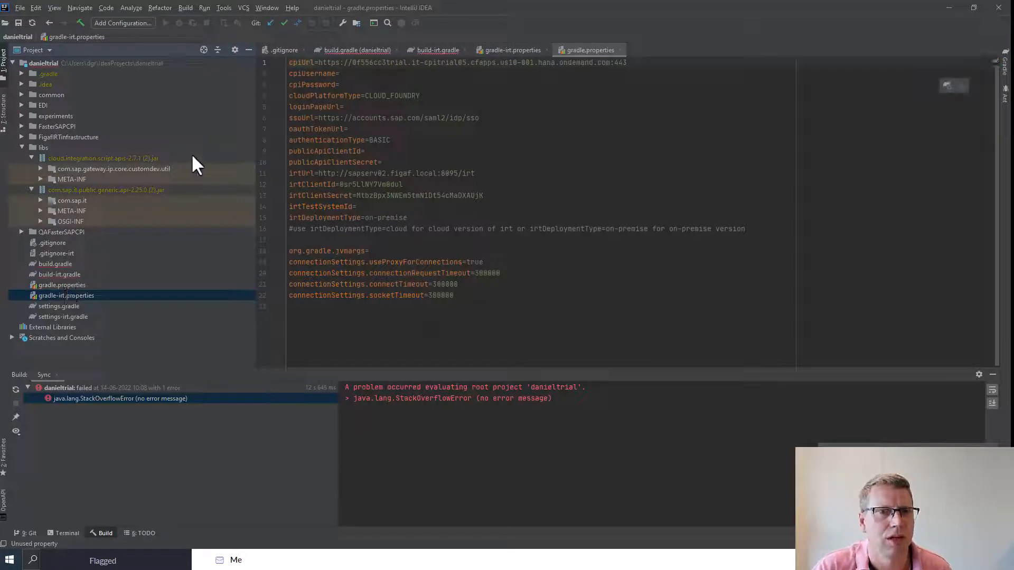
left_click(340, 73)
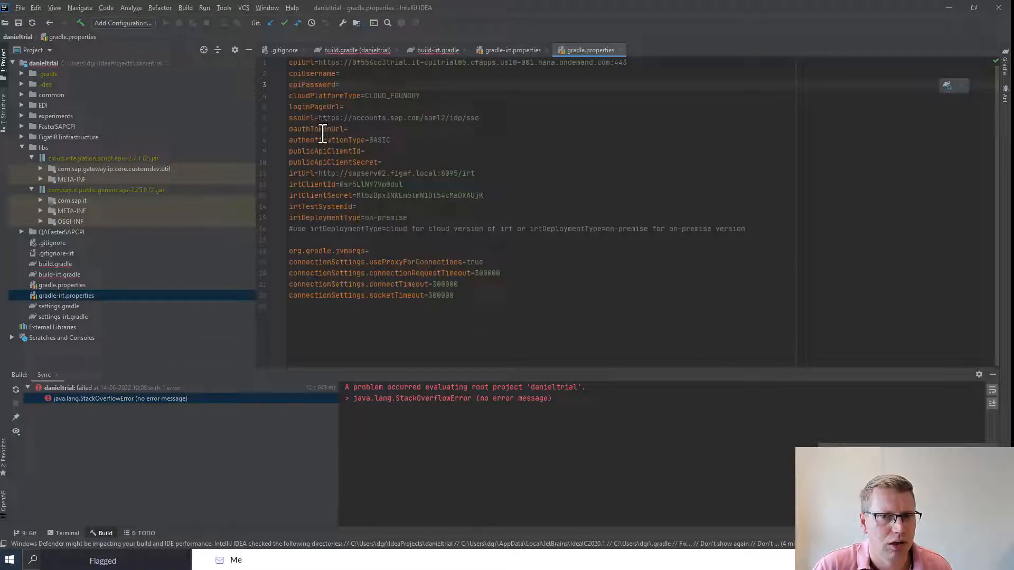
mouse_move(196, 204)
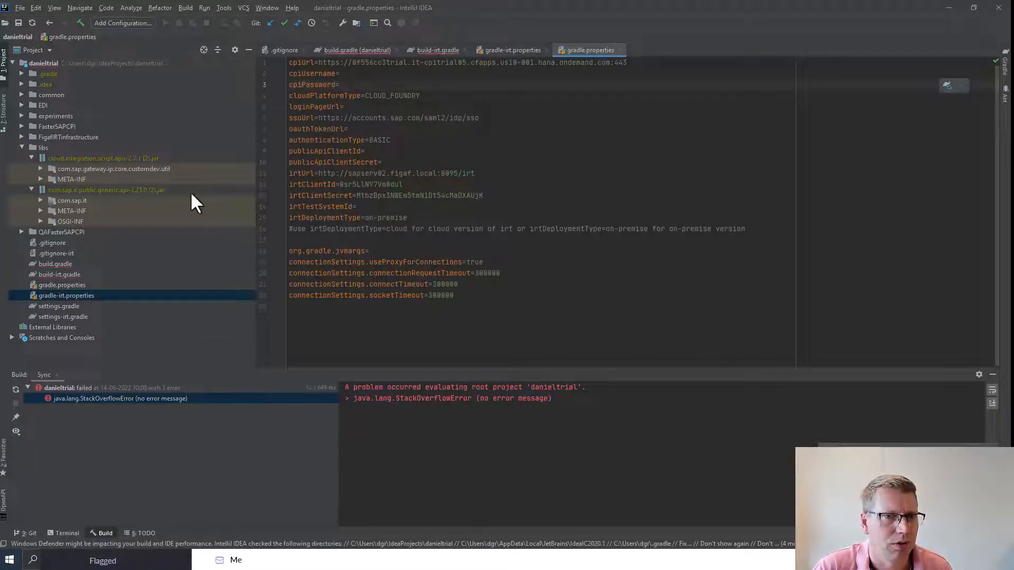
mouse_move(557, 150)
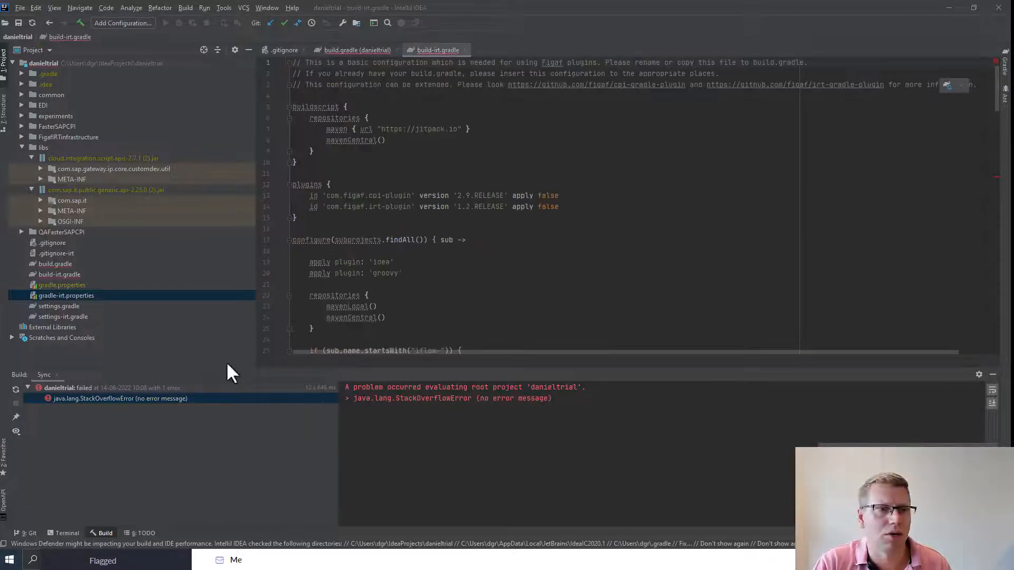
mouse_move(48, 272)
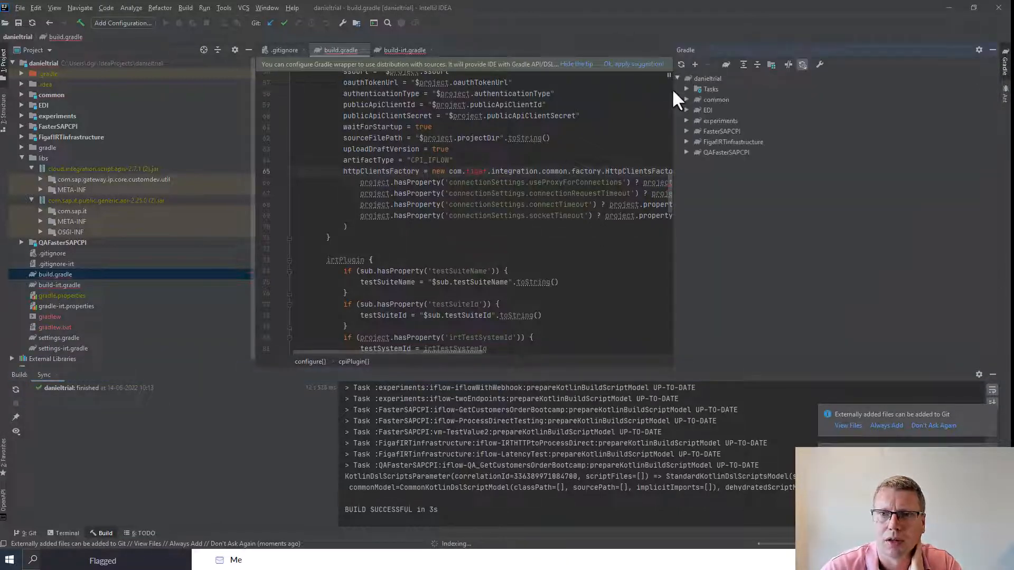
Reload the Gradle project until the sync reports BUILD SUCCESSFUL.
left_click(266, 8)
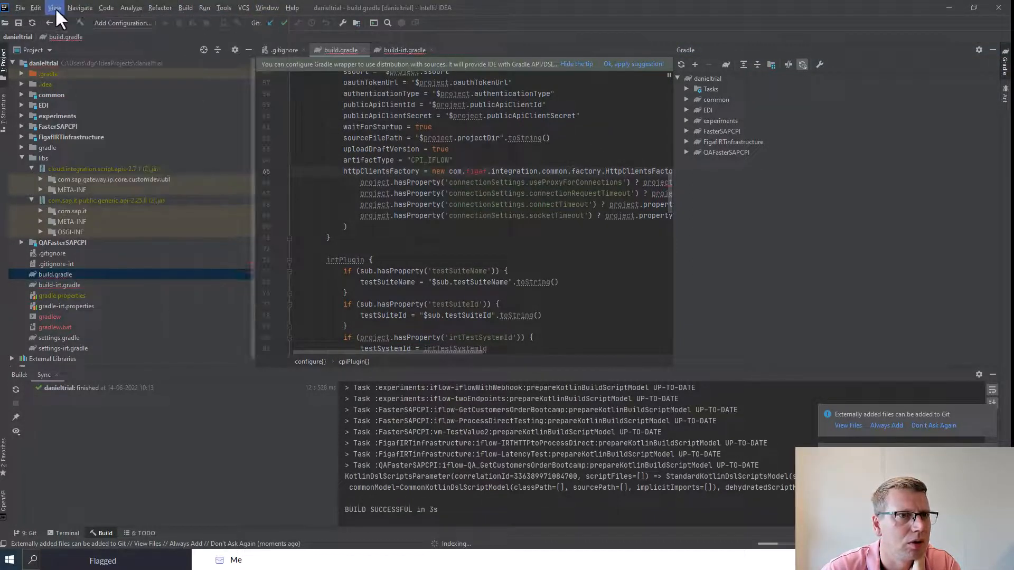
Enable the main toolbar from the View > Appearance options.
left_click(54, 7)
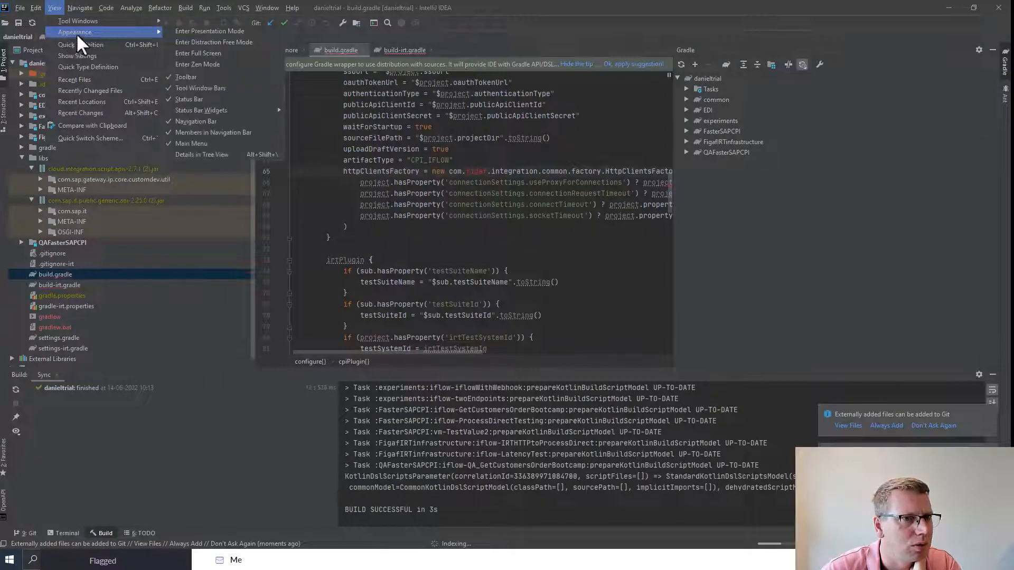
mouse_move(90, 90)
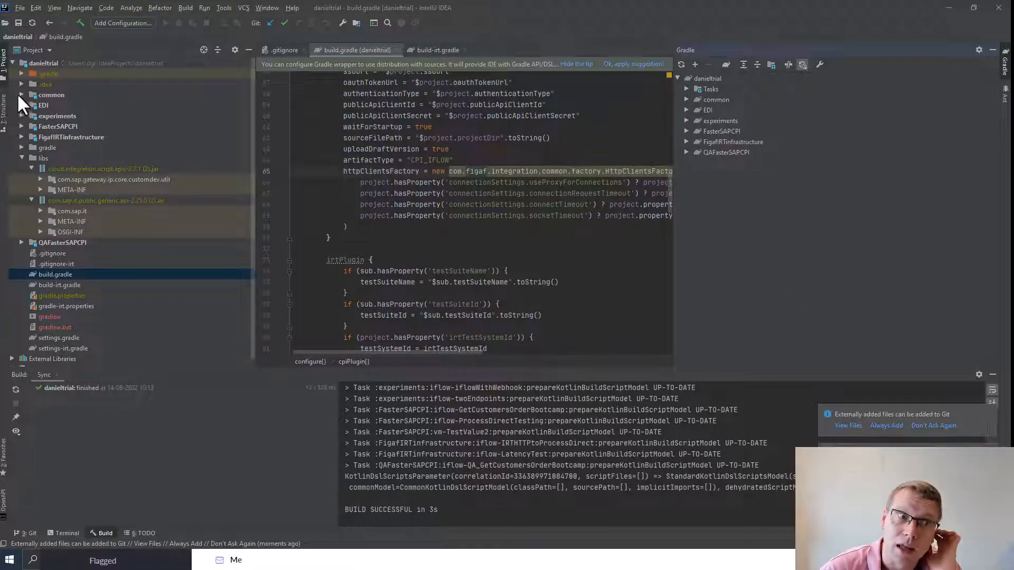
Open common's MessageImpl.groovy and implement getSoapHeaders, setSoapHeaders and clearSoapHeaders.
left_click(21, 94)
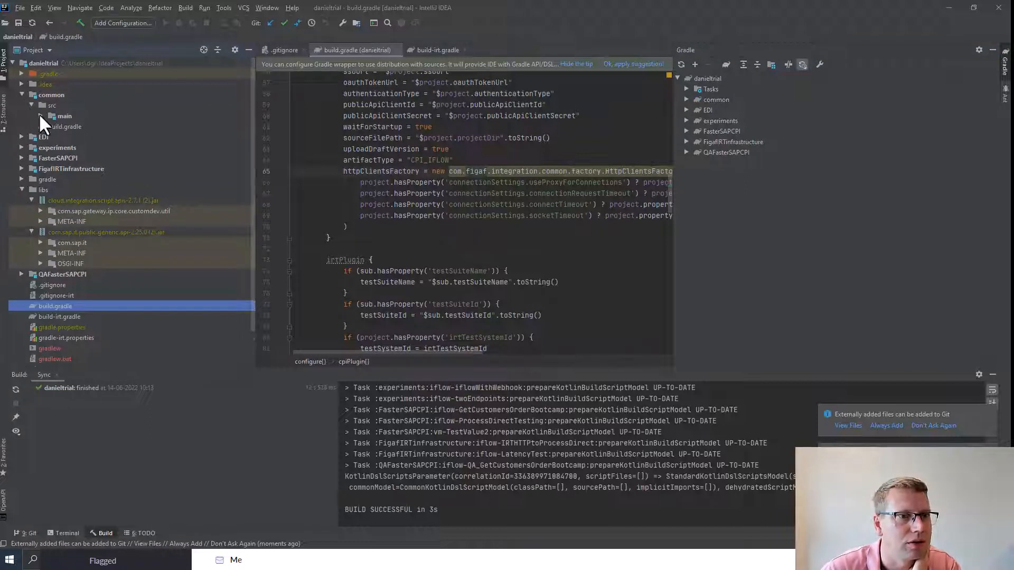
left_click(40, 115)
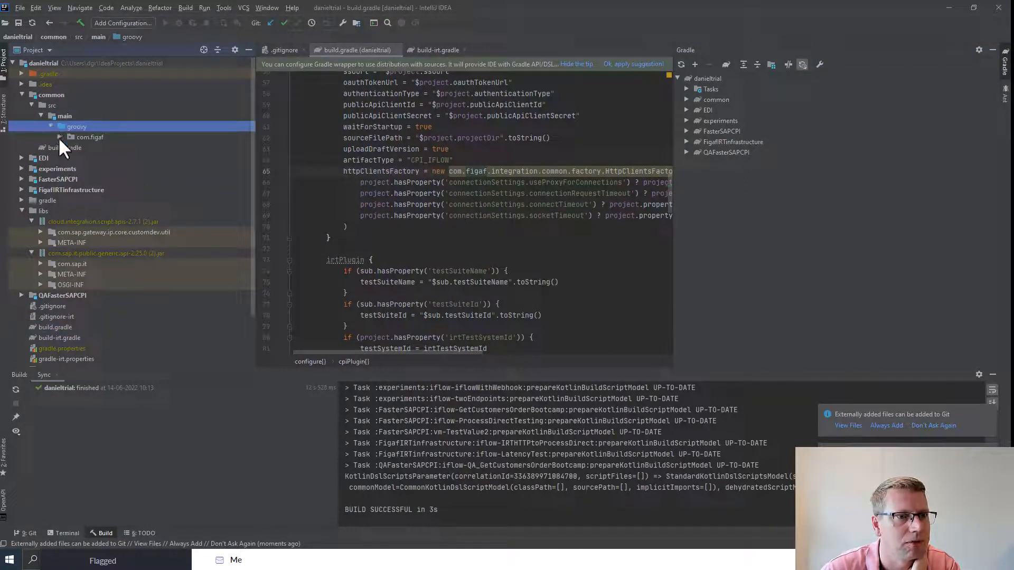
left_click(90, 137)
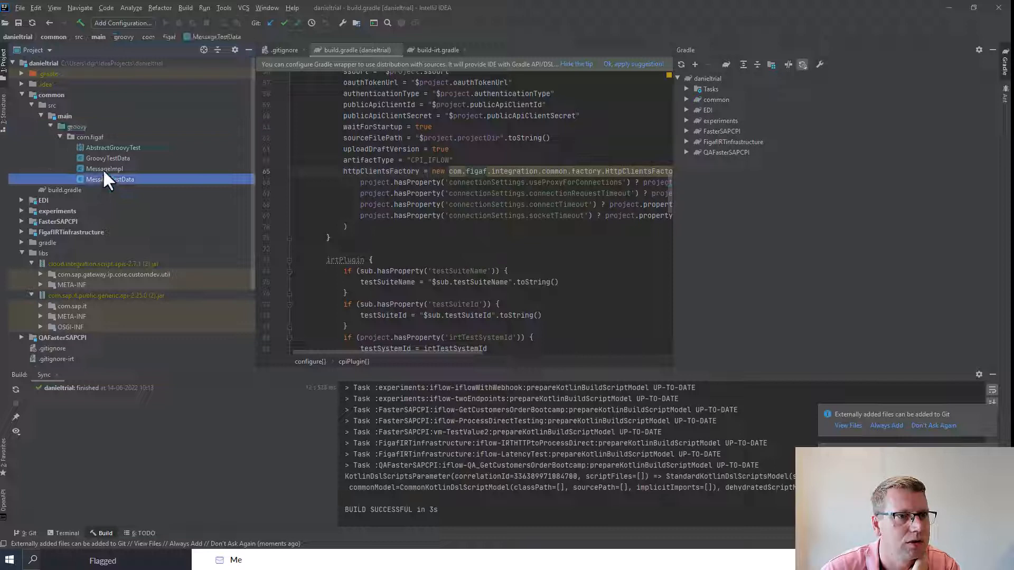
double_click(104, 169)
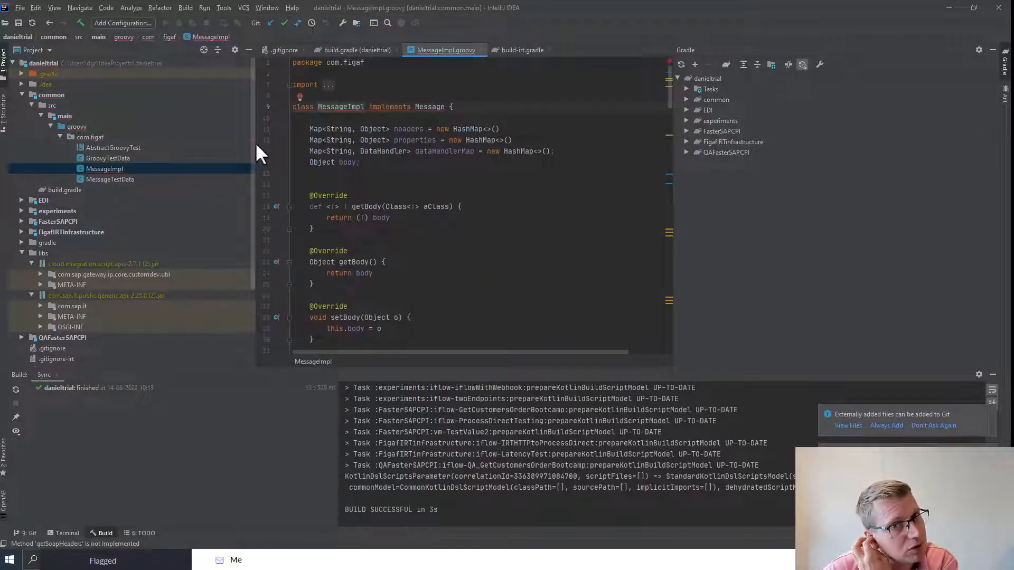
left_click(300, 97)
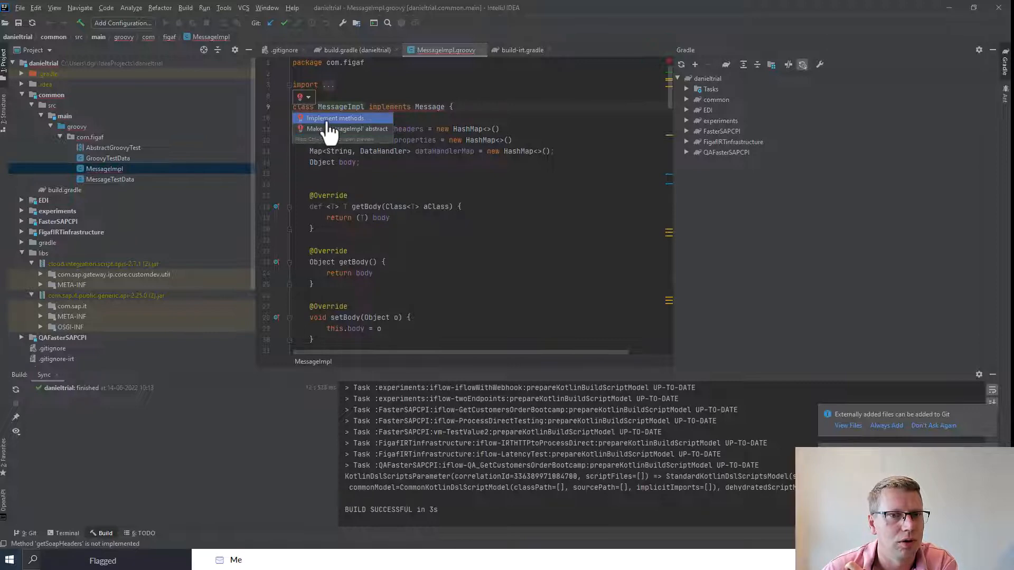
left_click(335, 119)
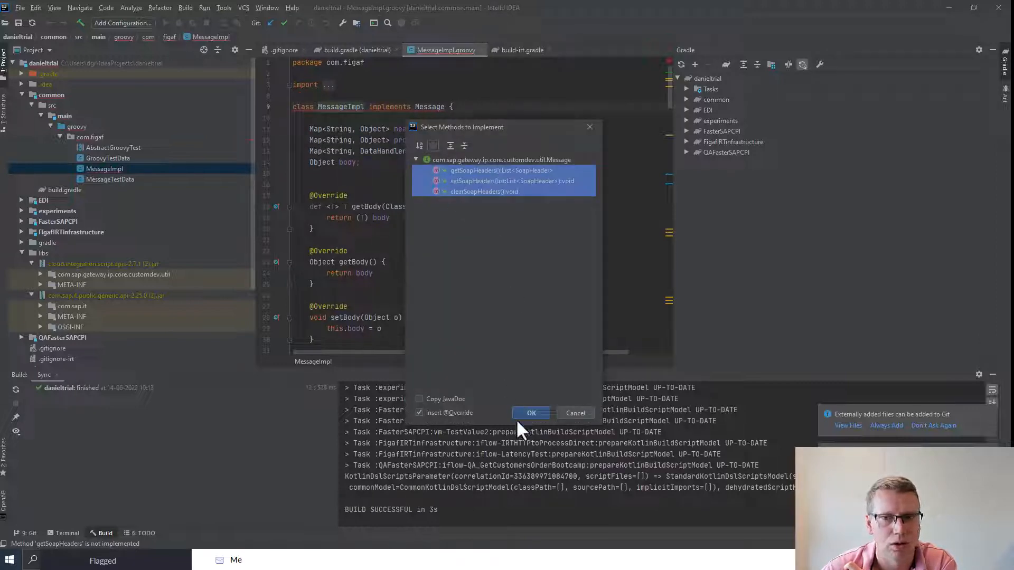
left_click(531, 413)
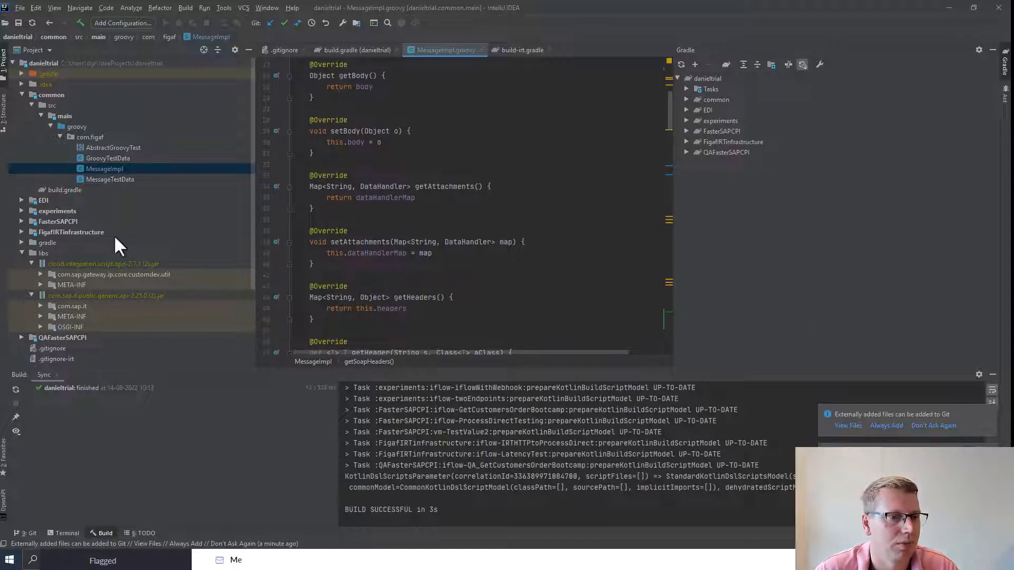
mouse_move(133, 217)
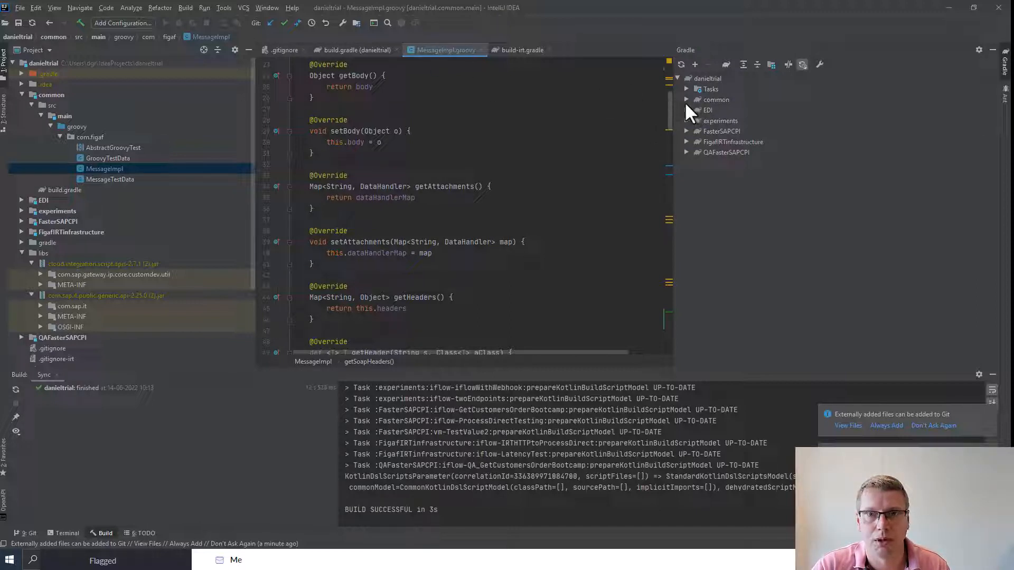
Expand common, FasterSAPCPI and iflow-GetCustomersOrderBootcamp to show its cpi-plugin Gradle tasks.
left_click(688, 100)
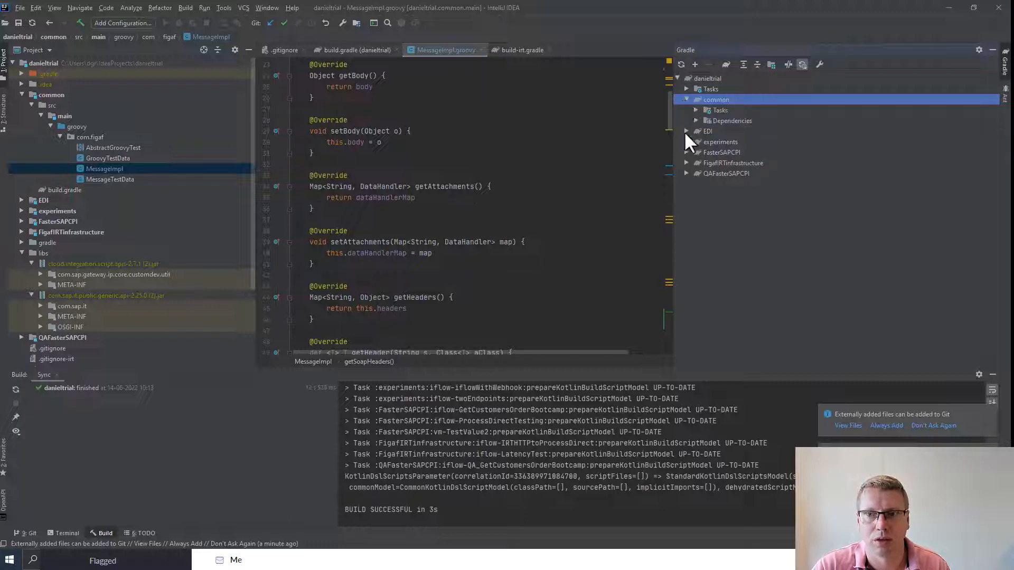
left_click(688, 152)
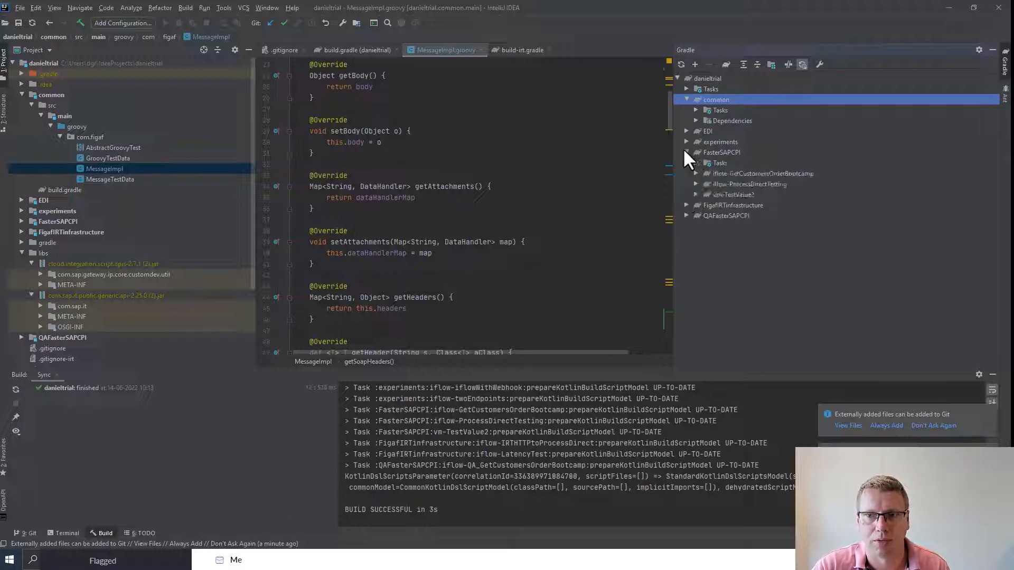
left_click(688, 152)
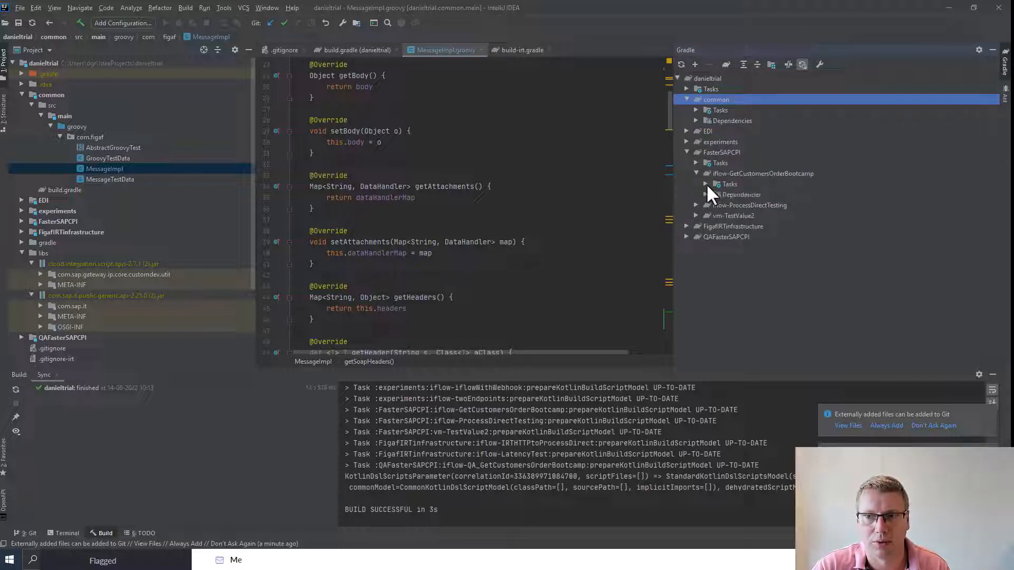
left_click(729, 184)
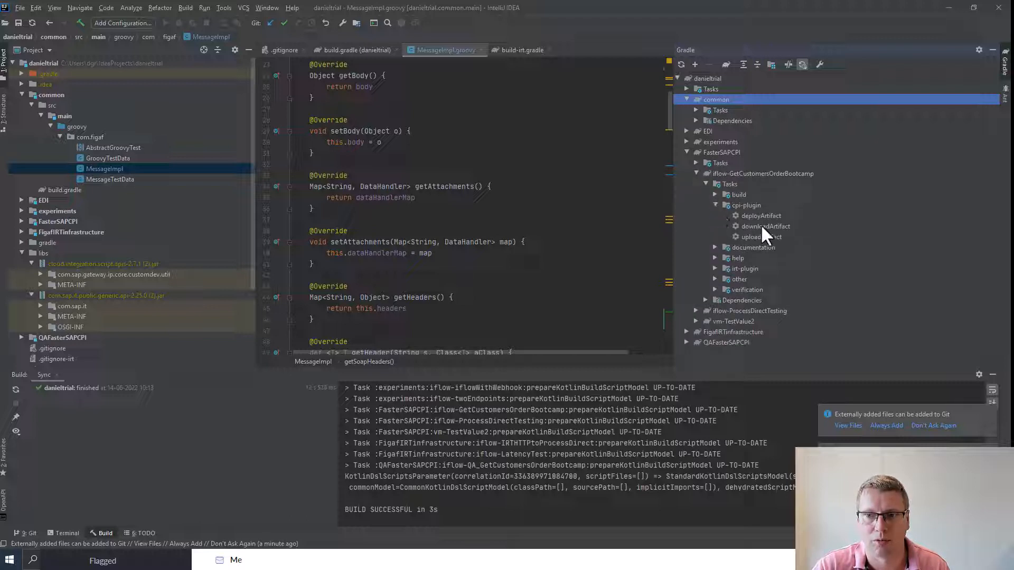
mouse_move(758, 236)
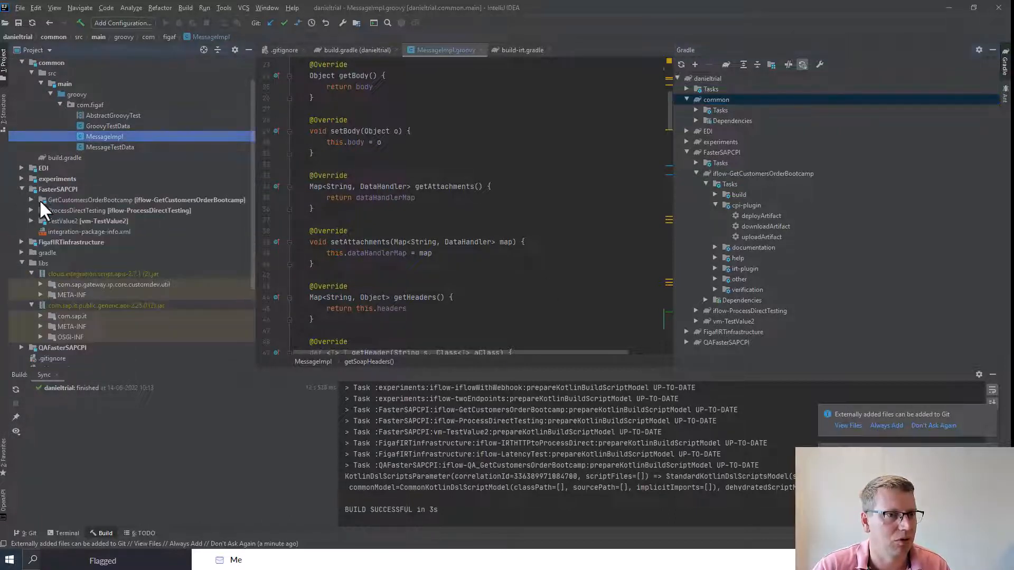
Open the iflow's setHeaders.groovy script and run uploadArtifact for GetCustomersOrderBootcamp.
left_click(41, 199)
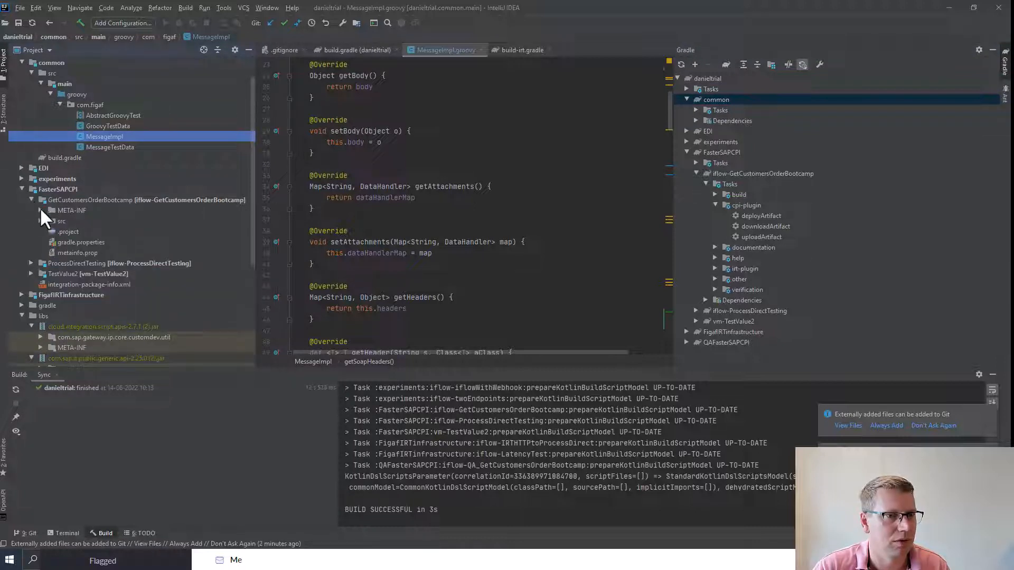
left_click(61, 221)
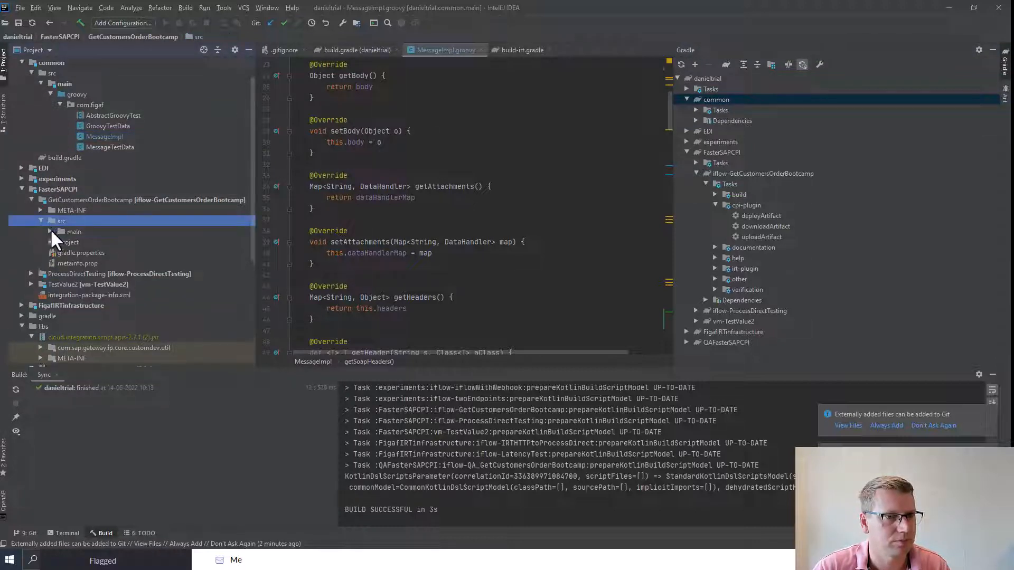
left_click(51, 231)
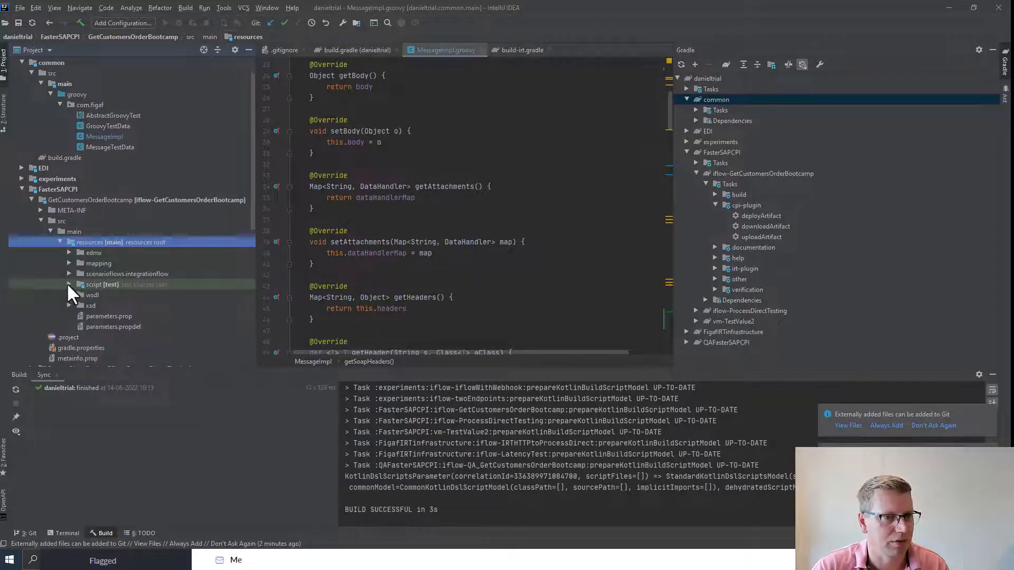
left_click(68, 285)
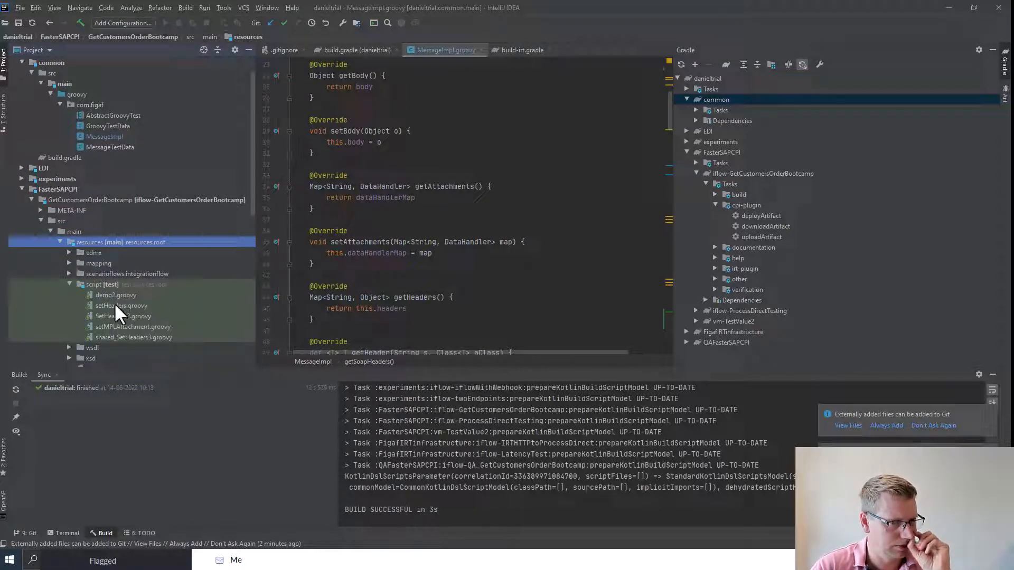
double_click(115, 306)
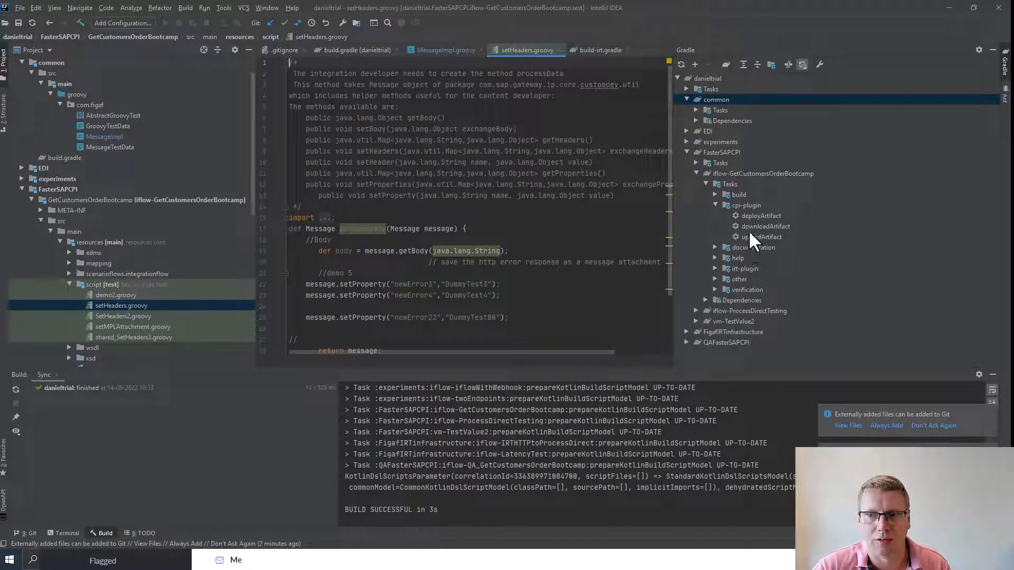
double_click(763, 237)
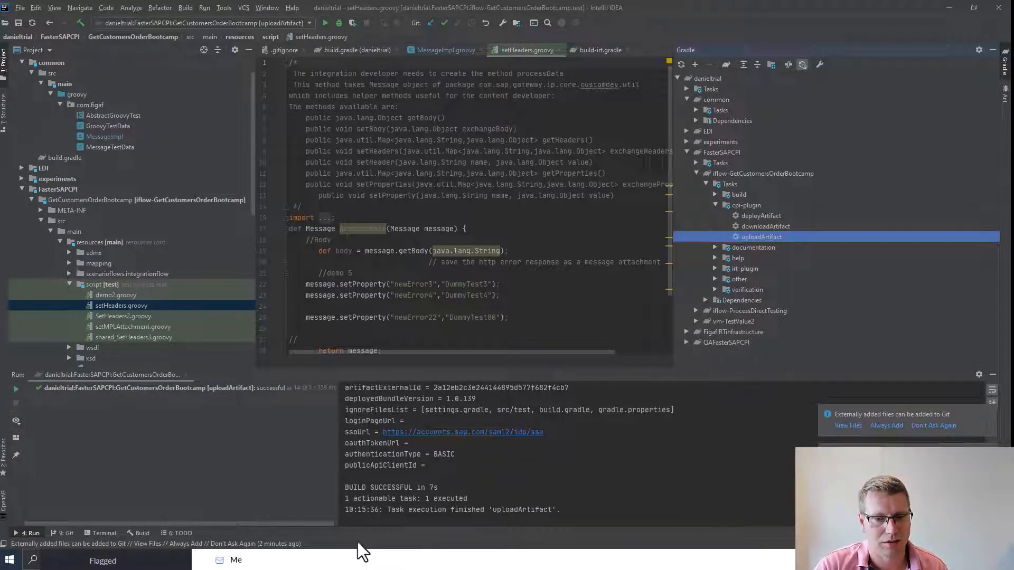
double_click(761, 216)
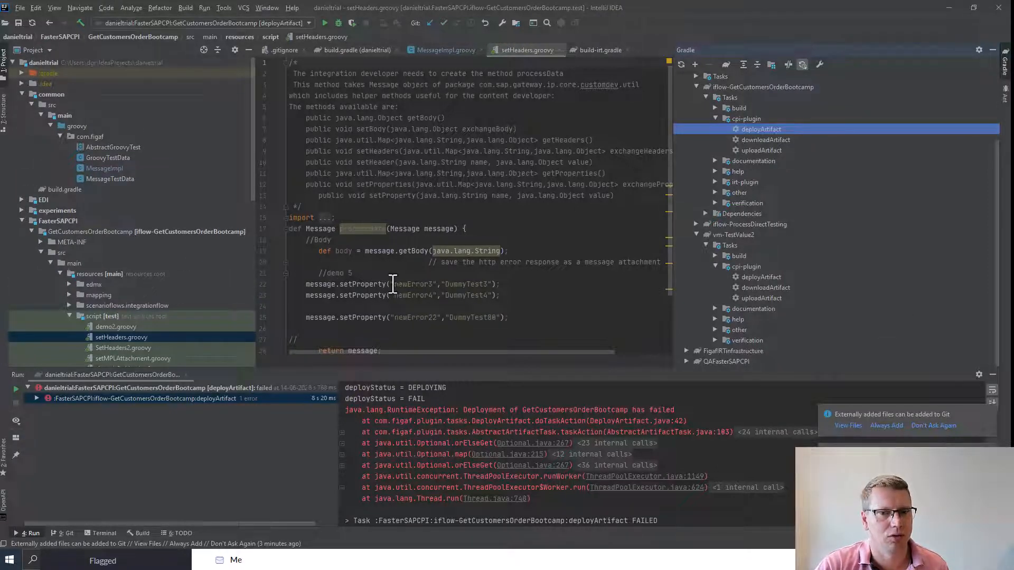
Select newError3 and search the whole project for it with Find in Path.
left_click(406, 284)
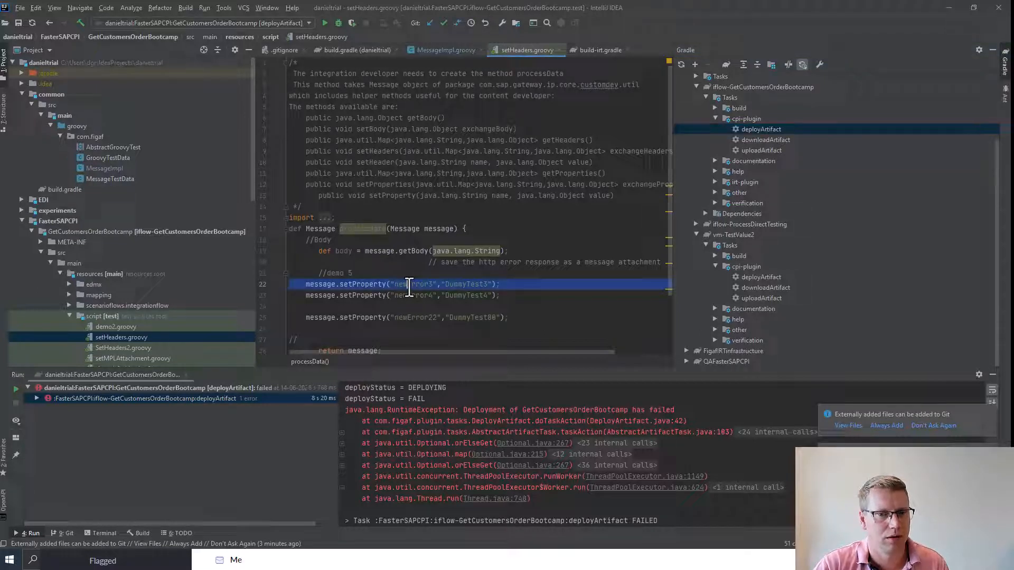
double_click(412, 284)
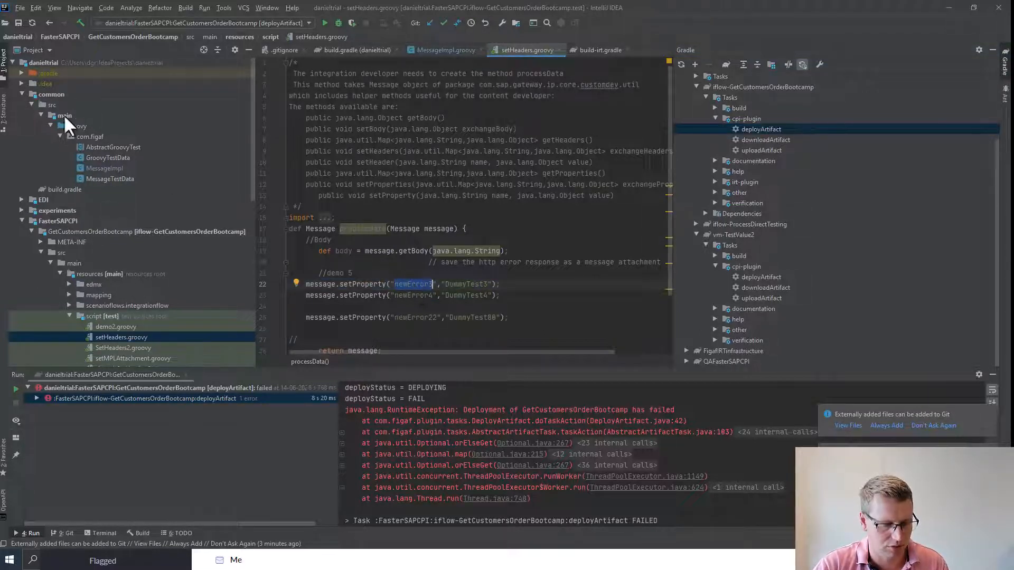
right_click(42, 63)
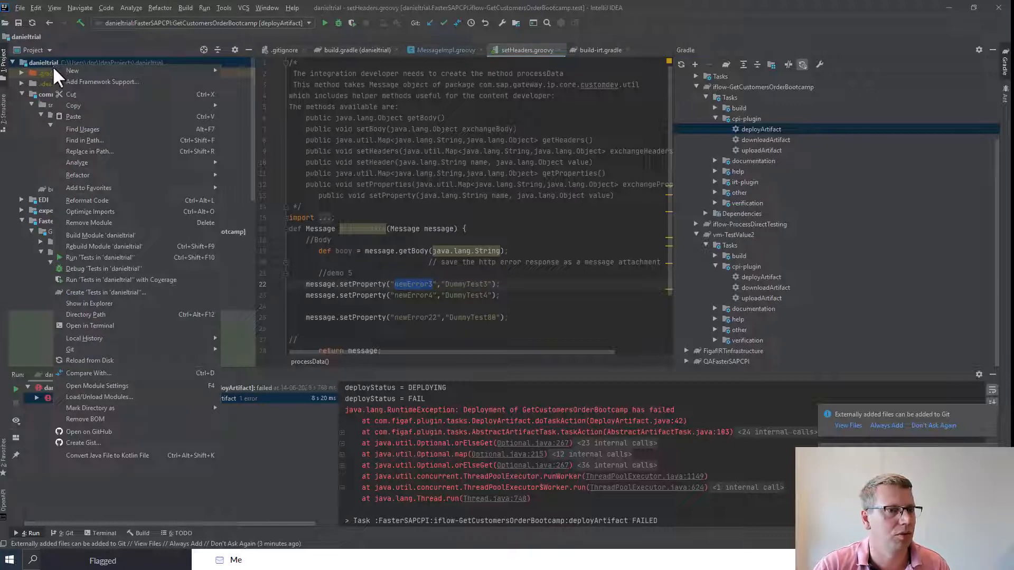
mouse_move(84, 141)
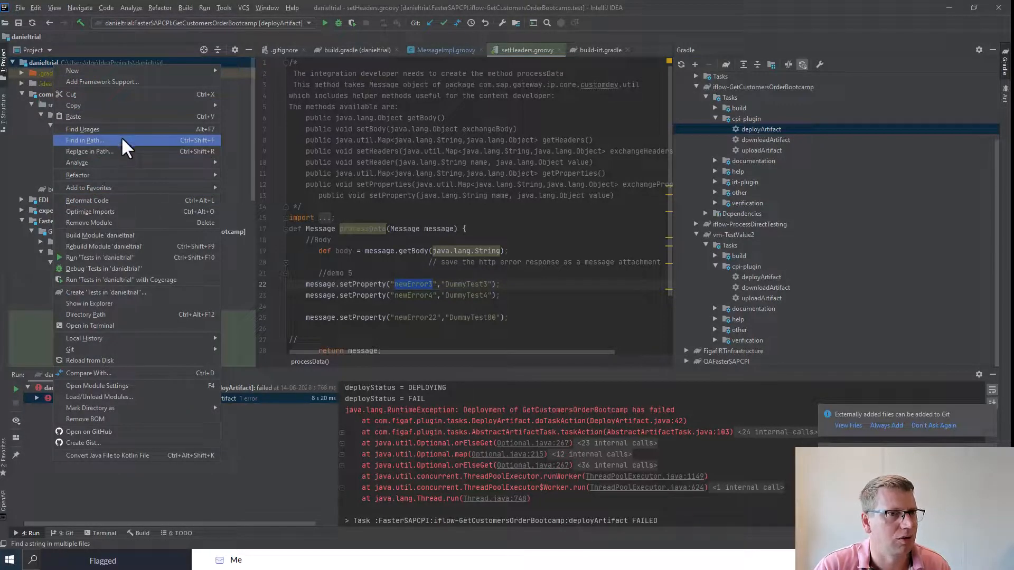
left_click(84, 140)
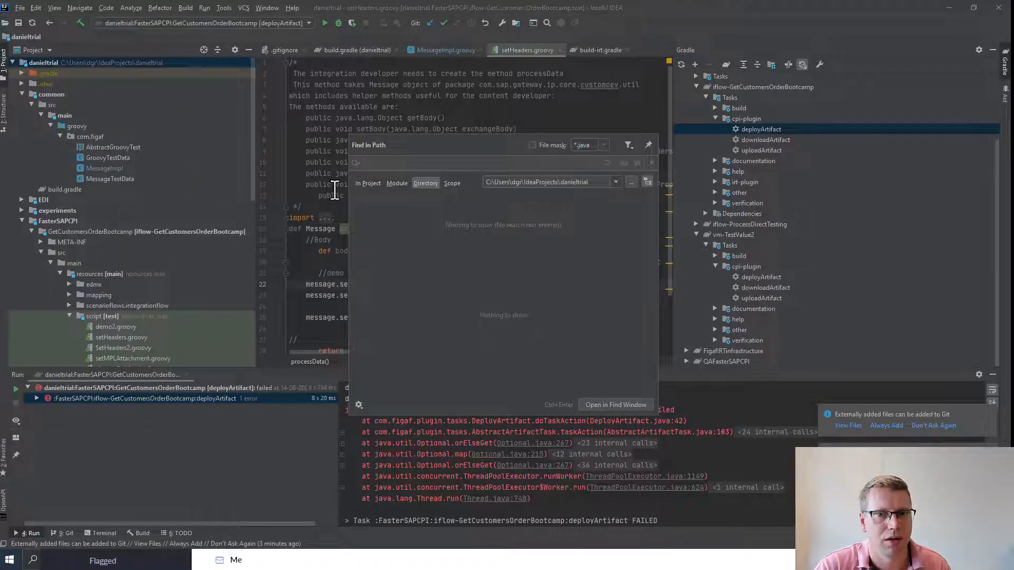
type("newError3")
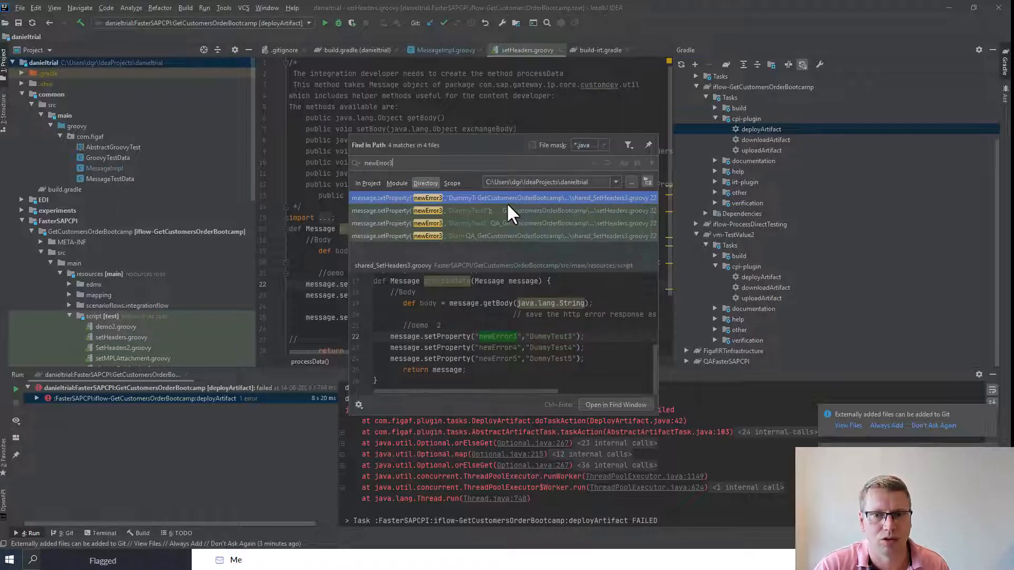
mouse_move(534, 236)
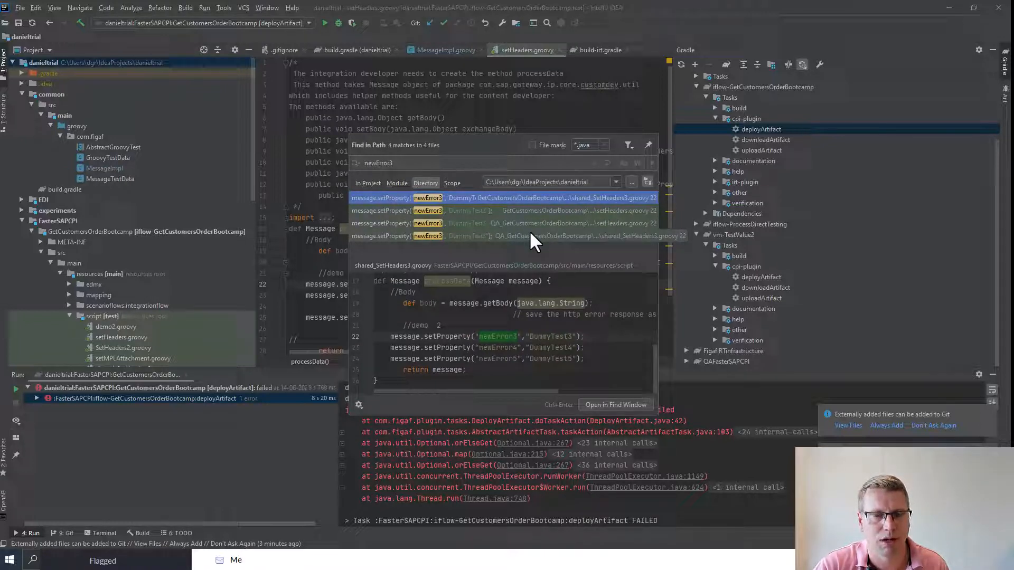